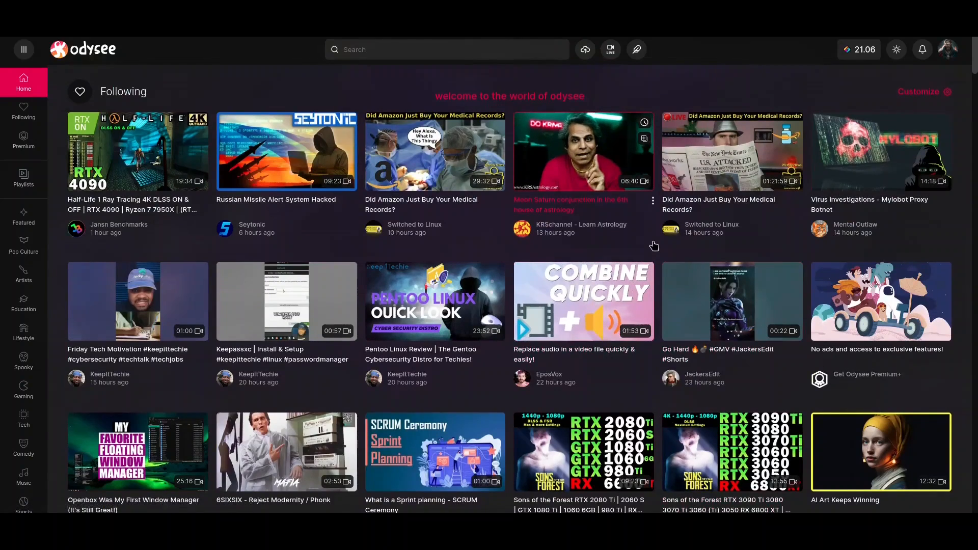
- Browse the home feed and expand then collapse the side navigation menu
scroll(down, 3)
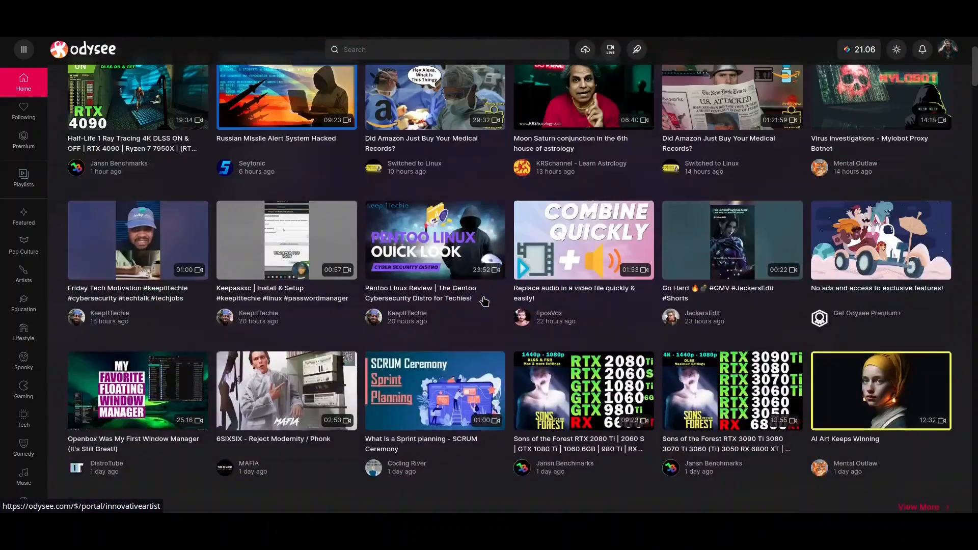
click(24, 112)
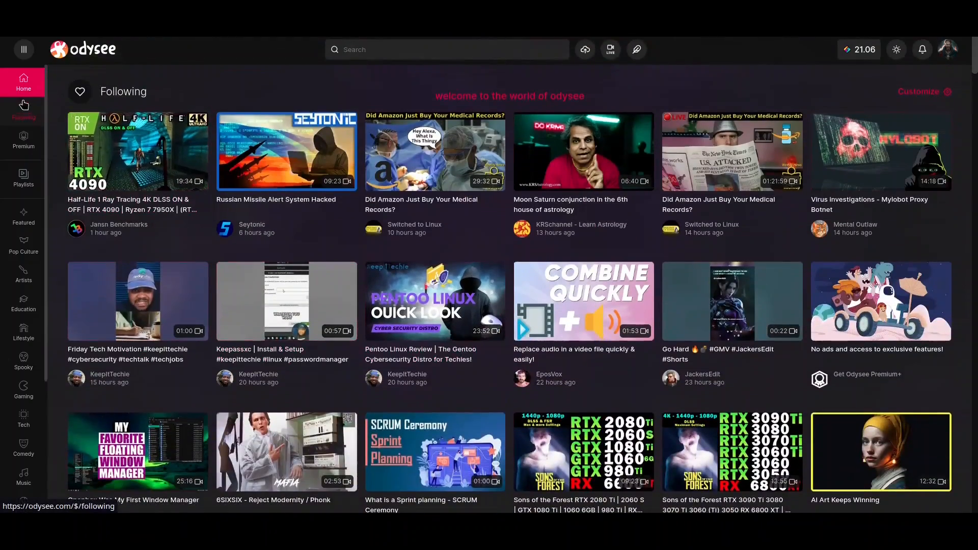
scroll(down, 3)
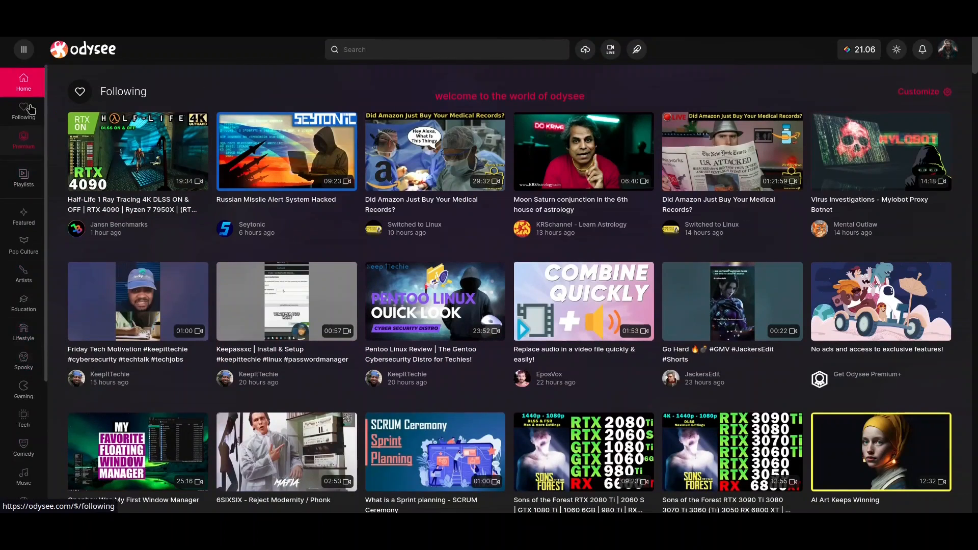
click(23, 49)
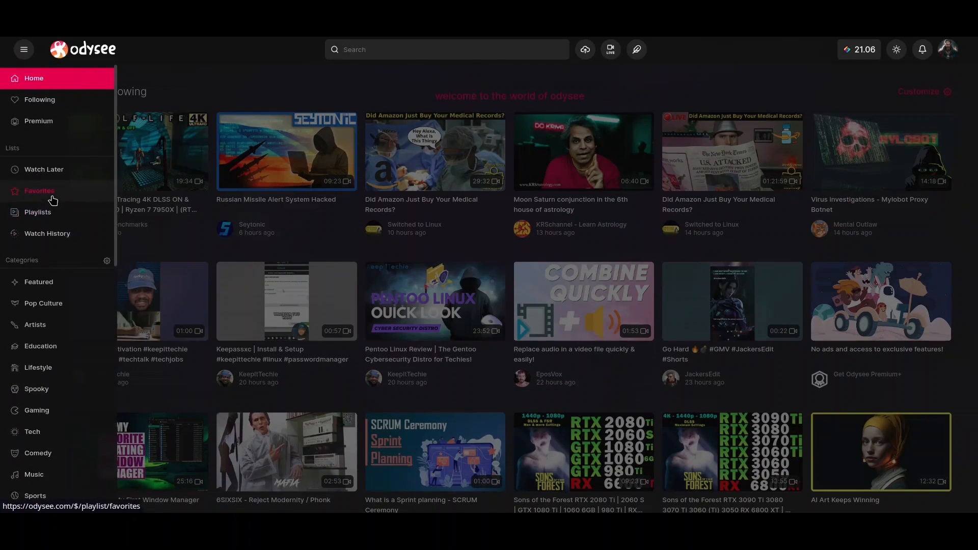
click(24, 48)
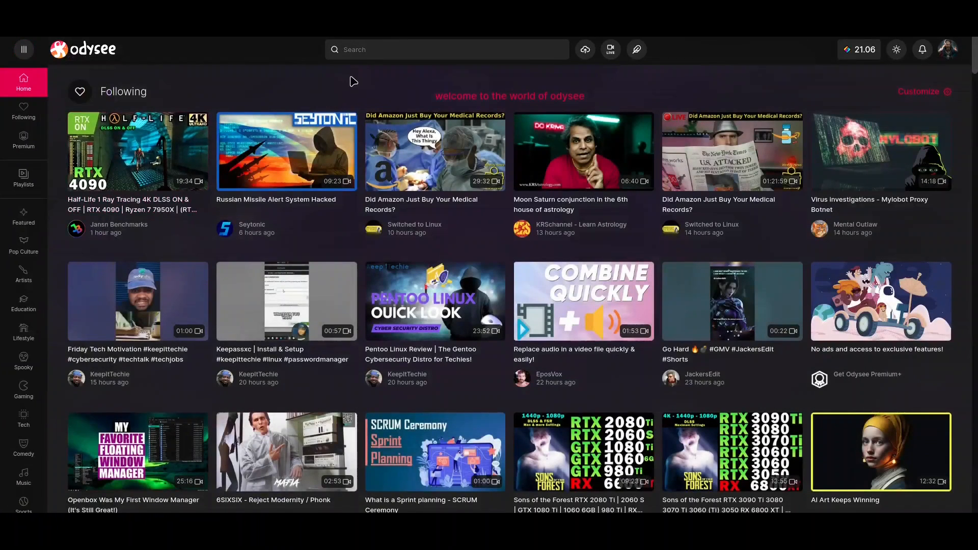
- Visit the search field and new-post option, then show the account dropdown from the avatar
click(446, 49)
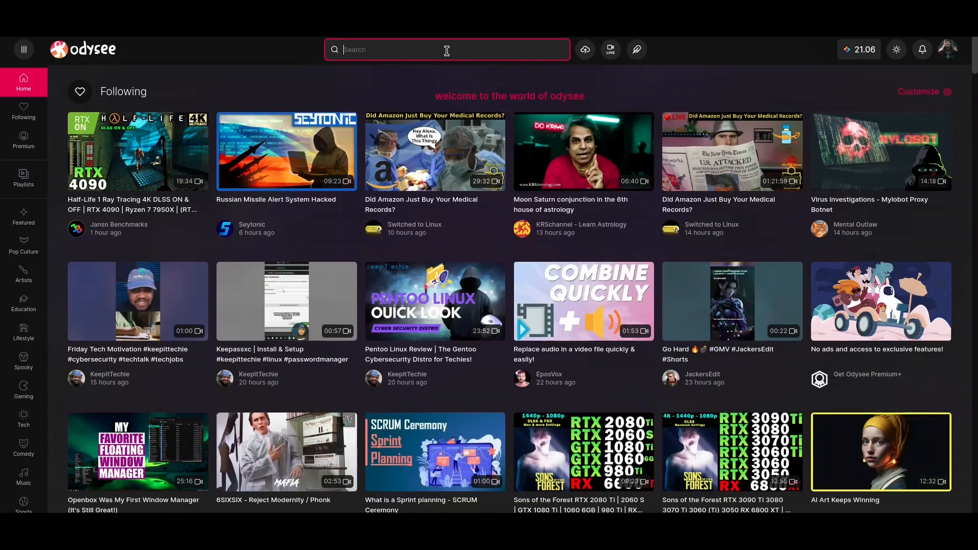
mouse_move(742, 94)
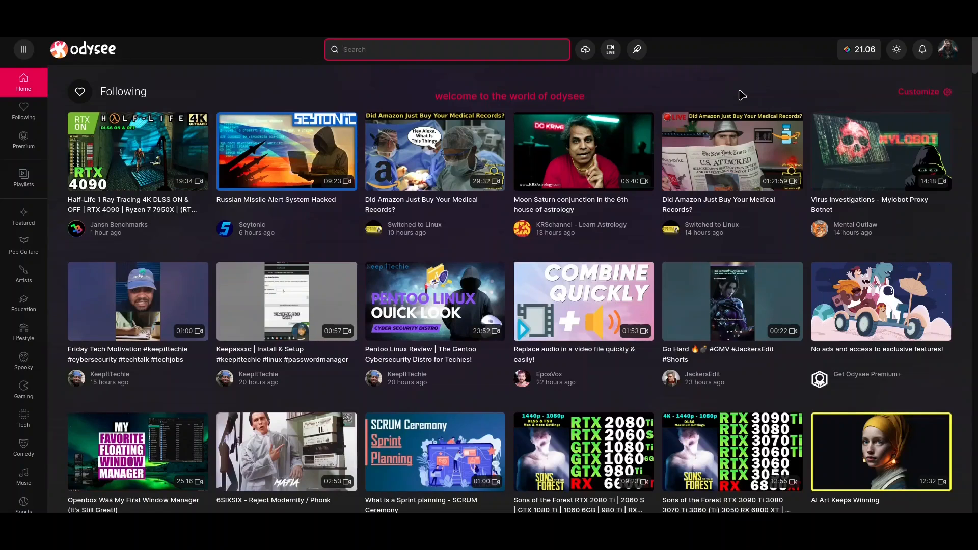
click(446, 49)
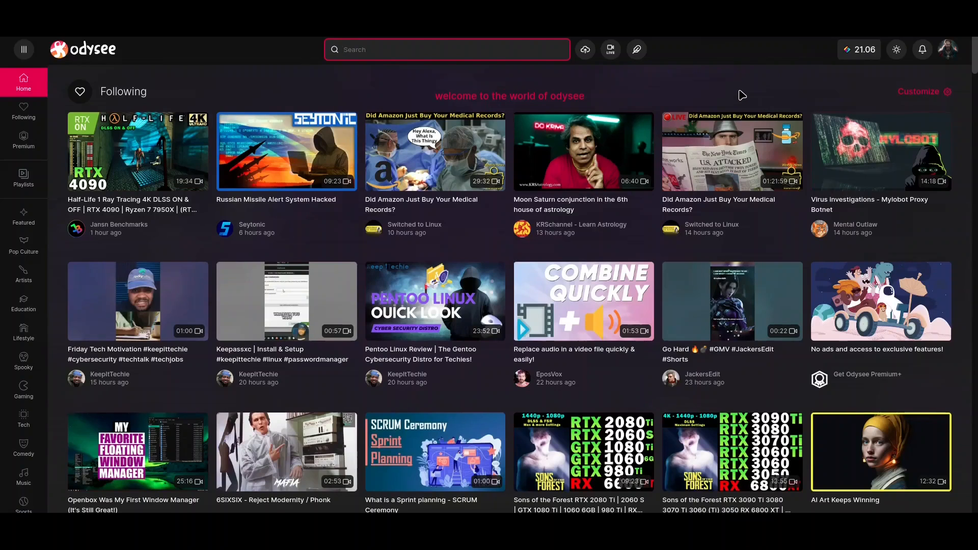
mouse_move(702, 91)
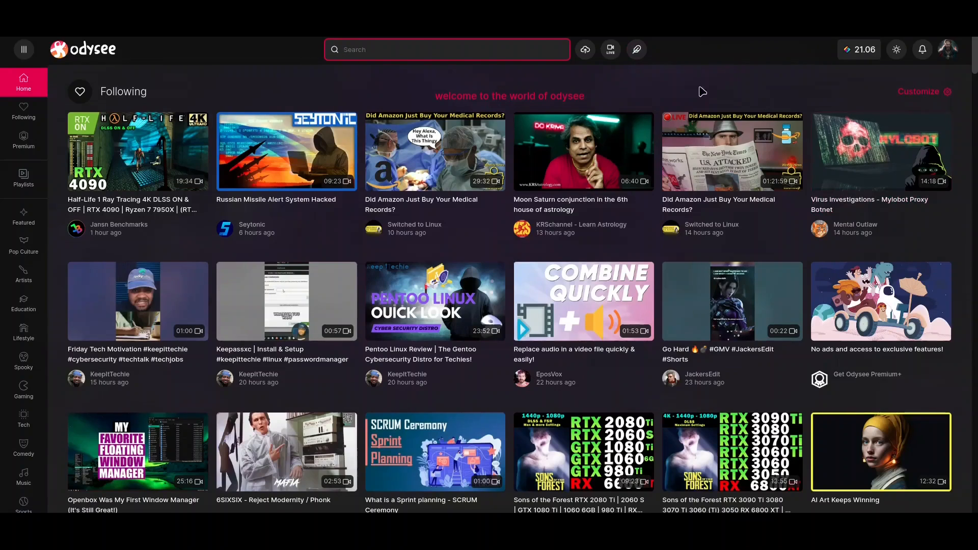
mouse_move(635, 49)
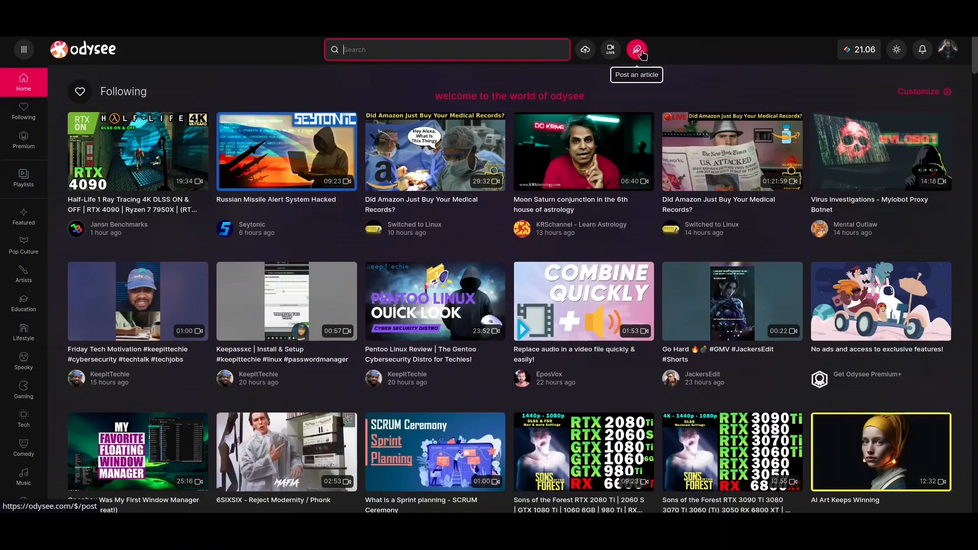
click(635, 49)
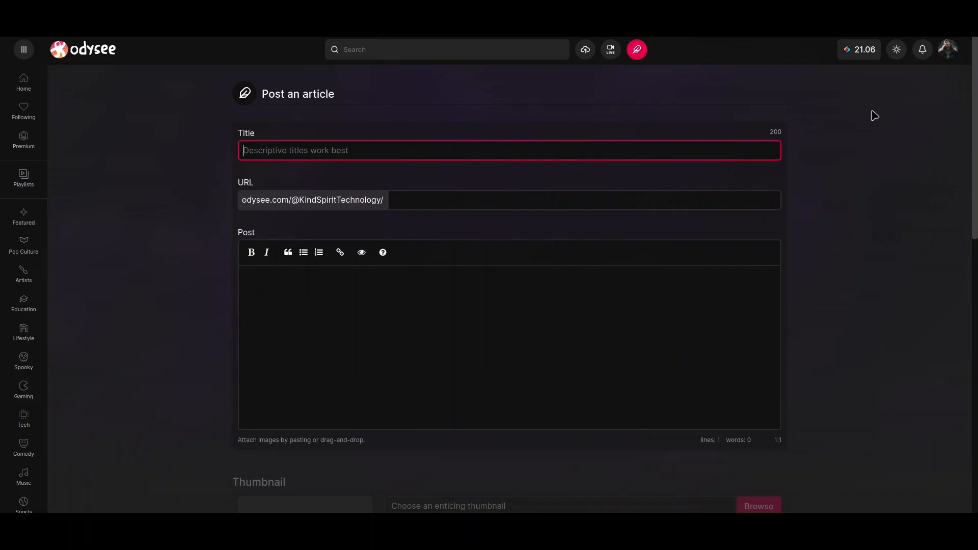
scroll(down, 3)
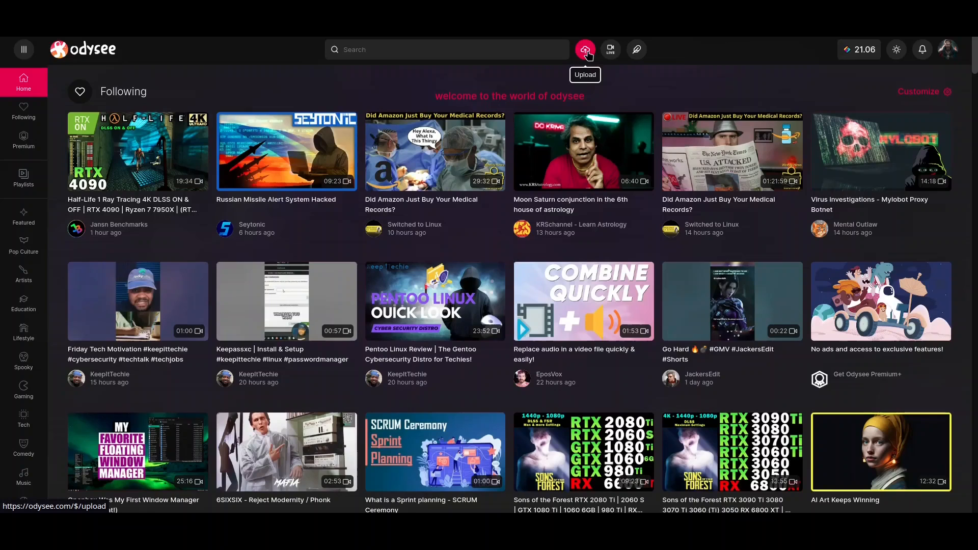
mouse_move(879, 152)
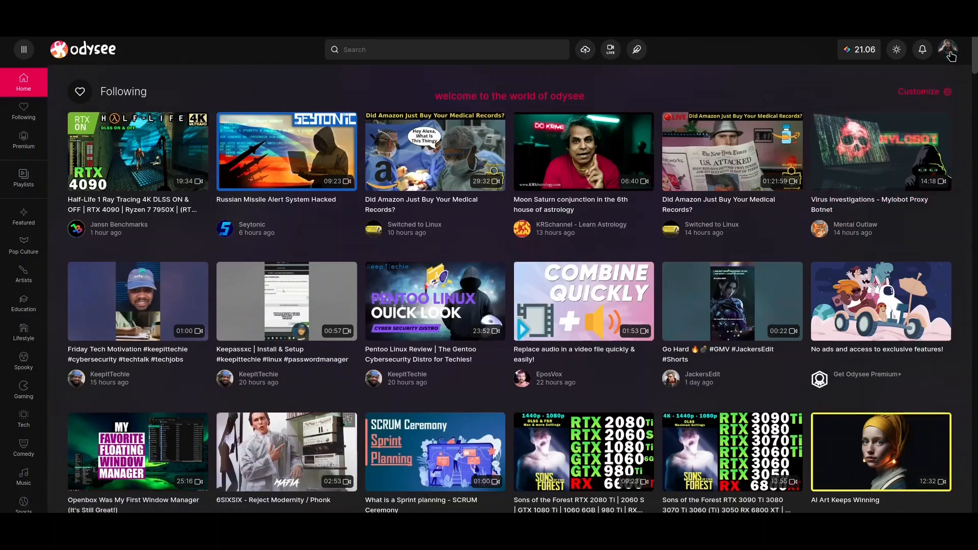
click(948, 49)
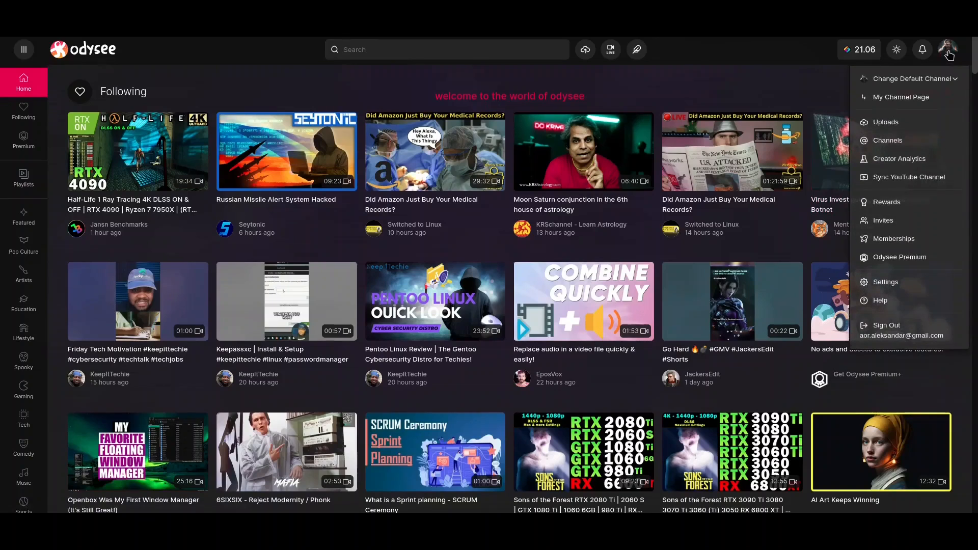
mouse_move(900, 97)
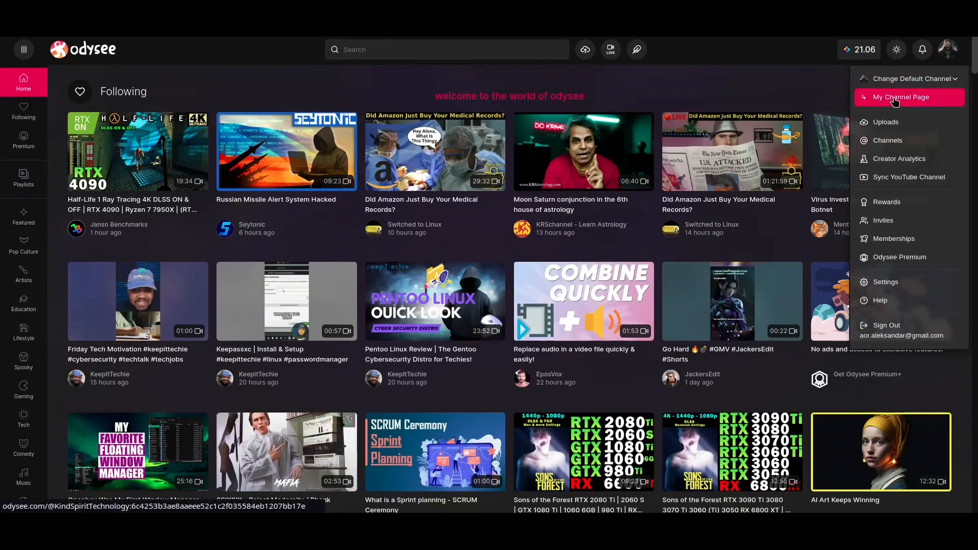
mouse_move(885, 122)
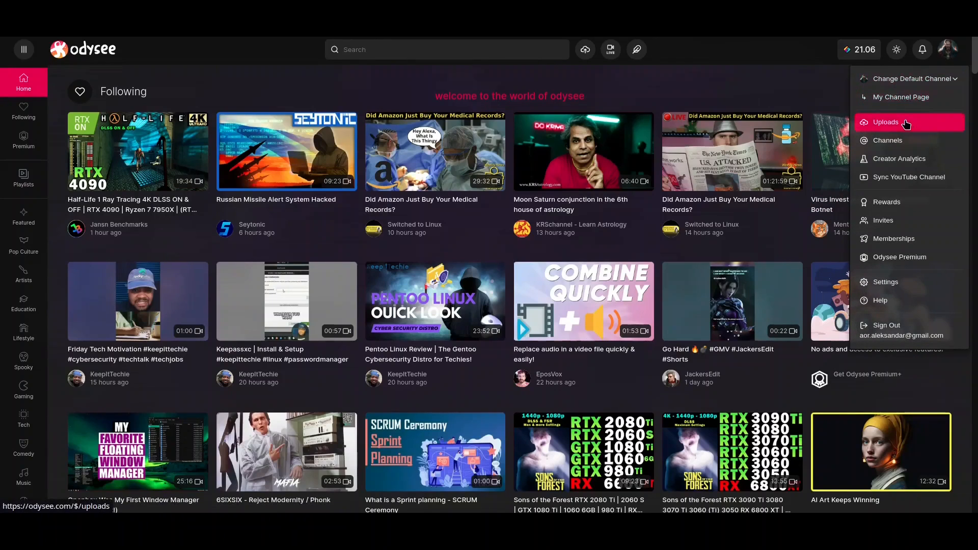
mouse_move(904, 141)
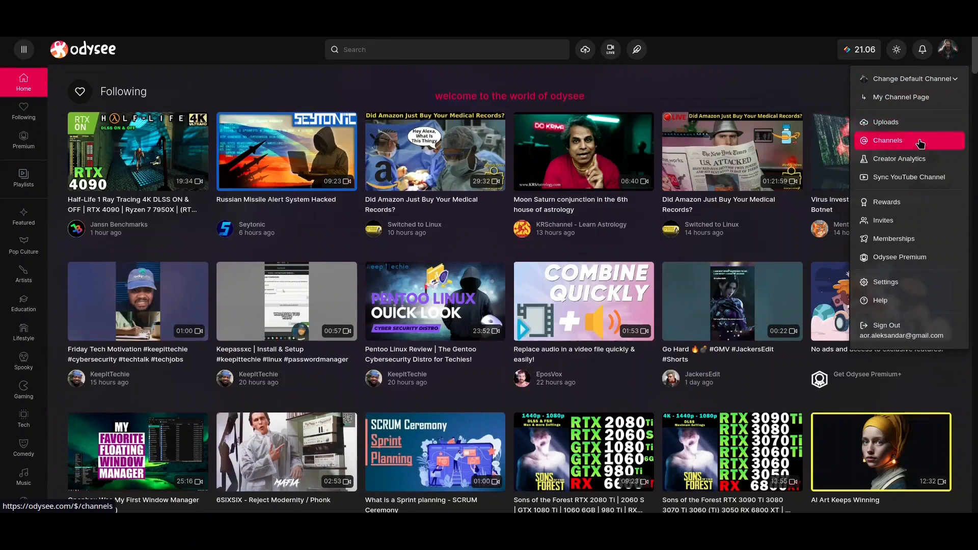
mouse_move(899, 159)
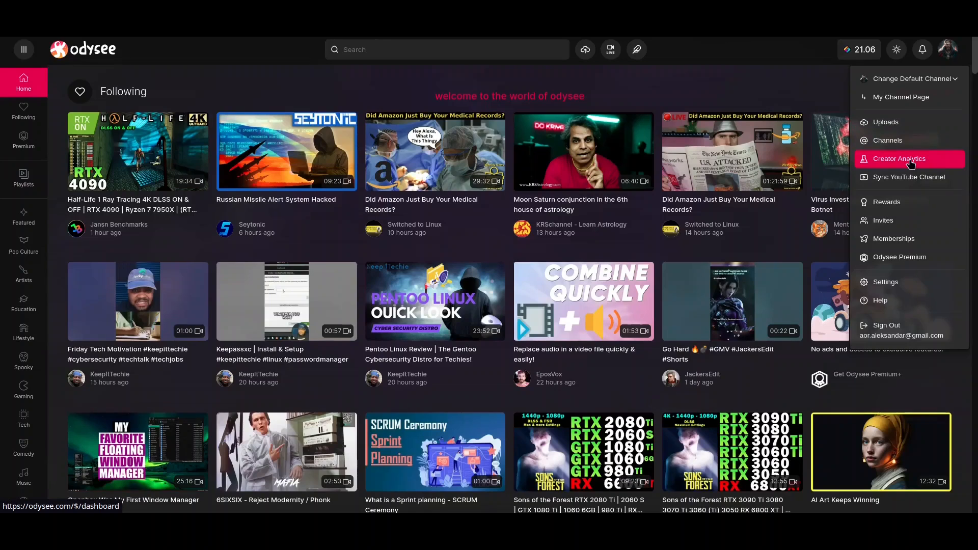
mouse_move(911, 163)
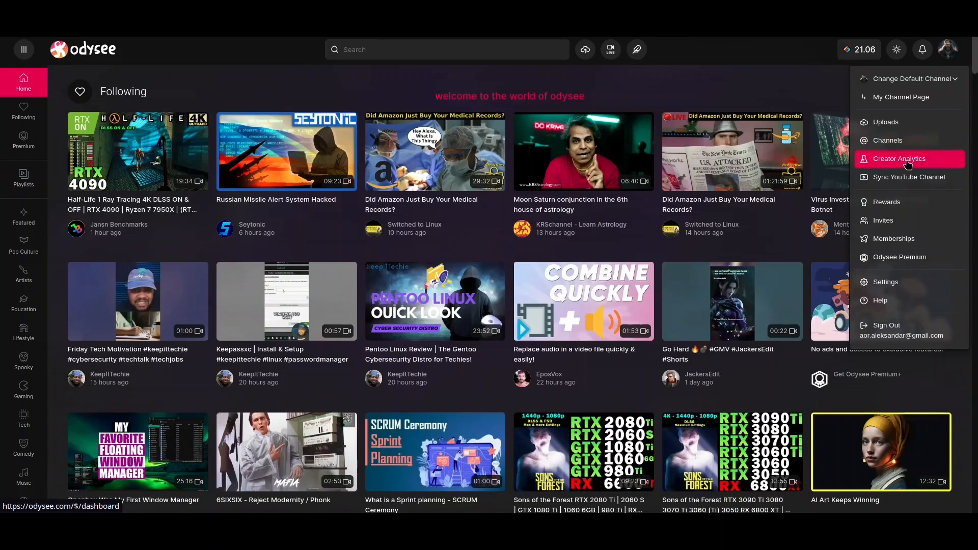
mouse_move(924, 181)
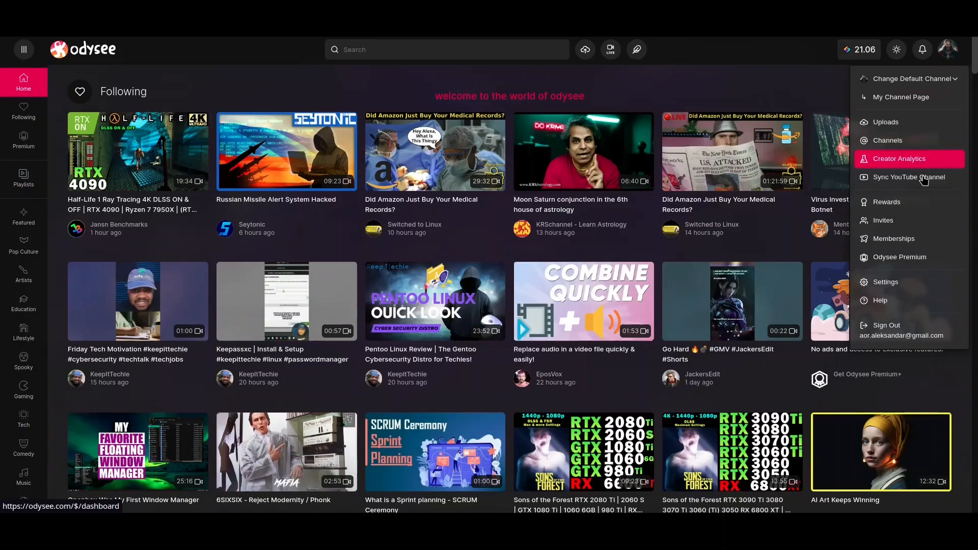
mouse_move(907, 178)
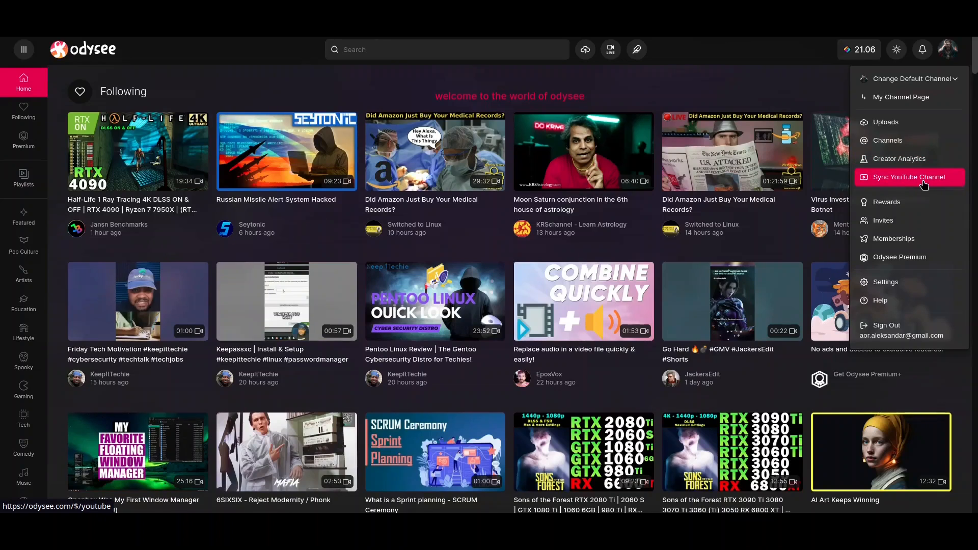
mouse_move(909, 201)
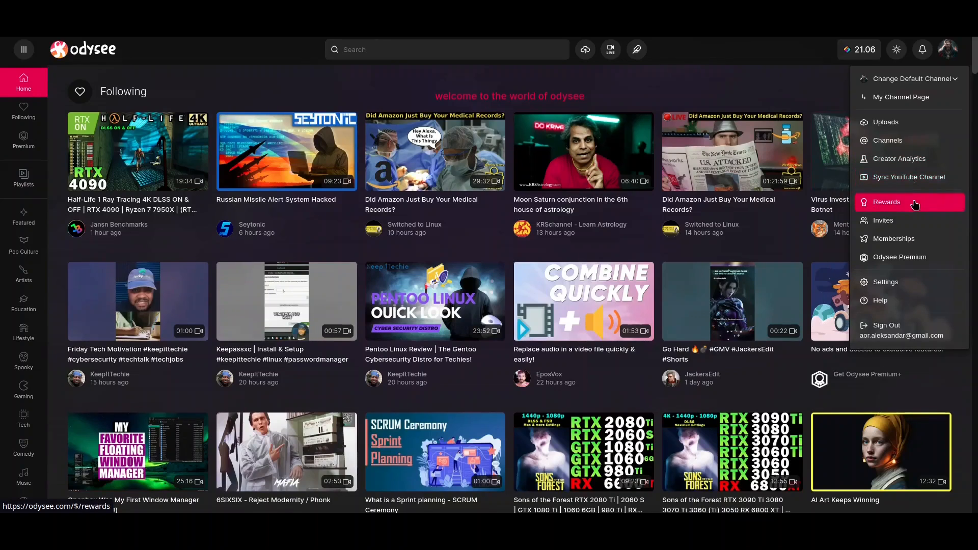
mouse_move(882, 220)
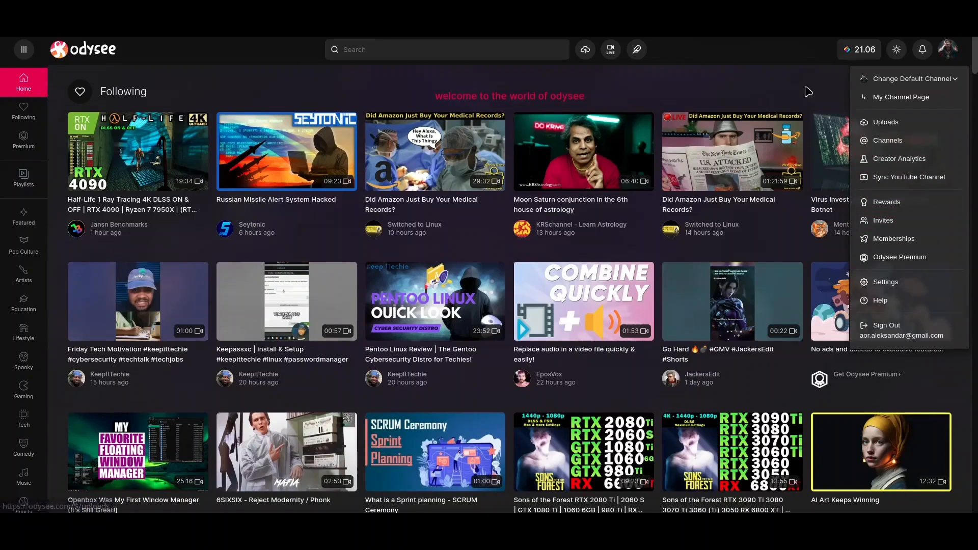
- Dismiss the account dropdown to return to the plain home feed
click(858, 48)
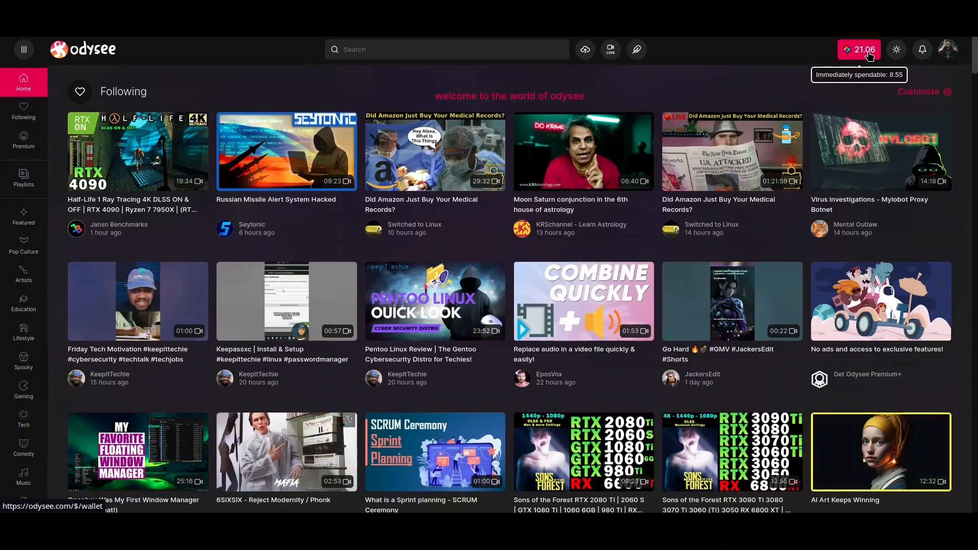
mouse_move(733, 78)
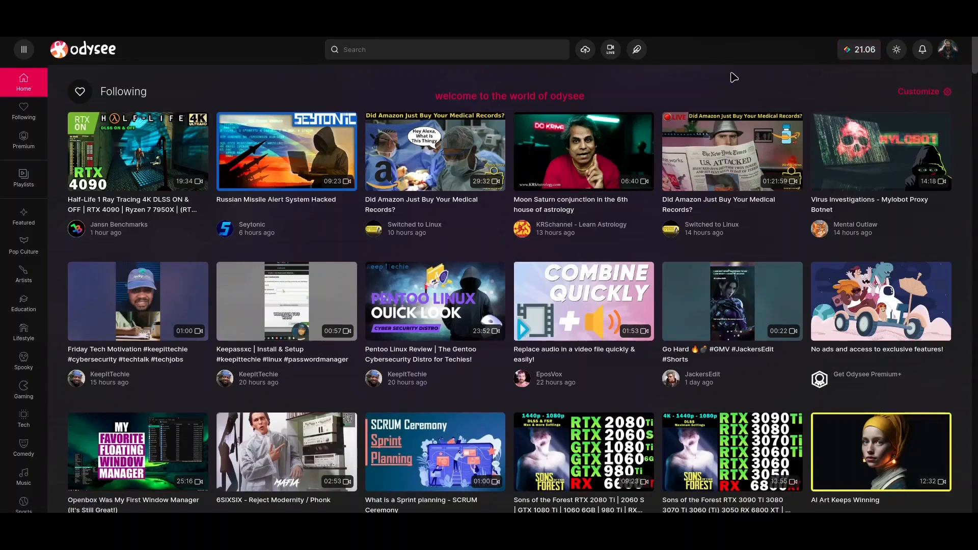
click(879, 152)
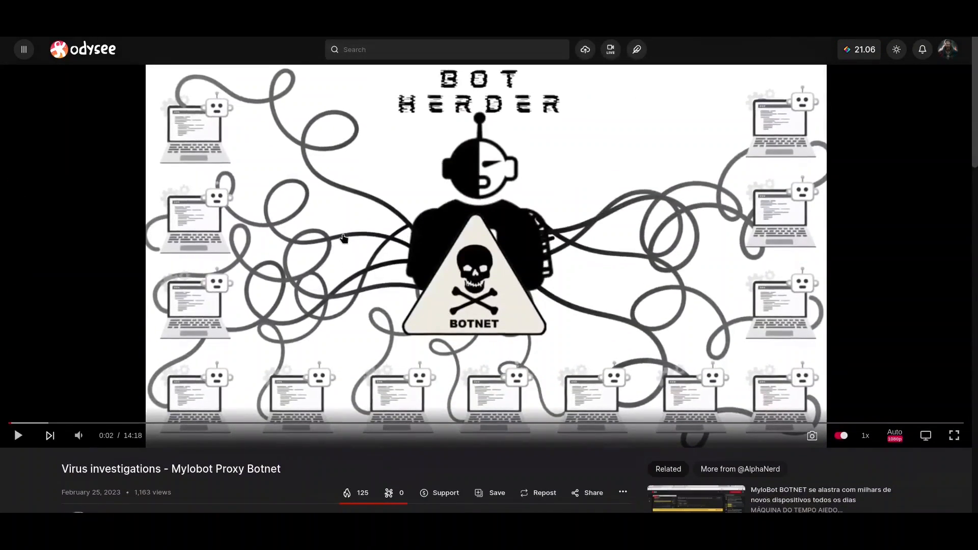
scroll(down, 3)
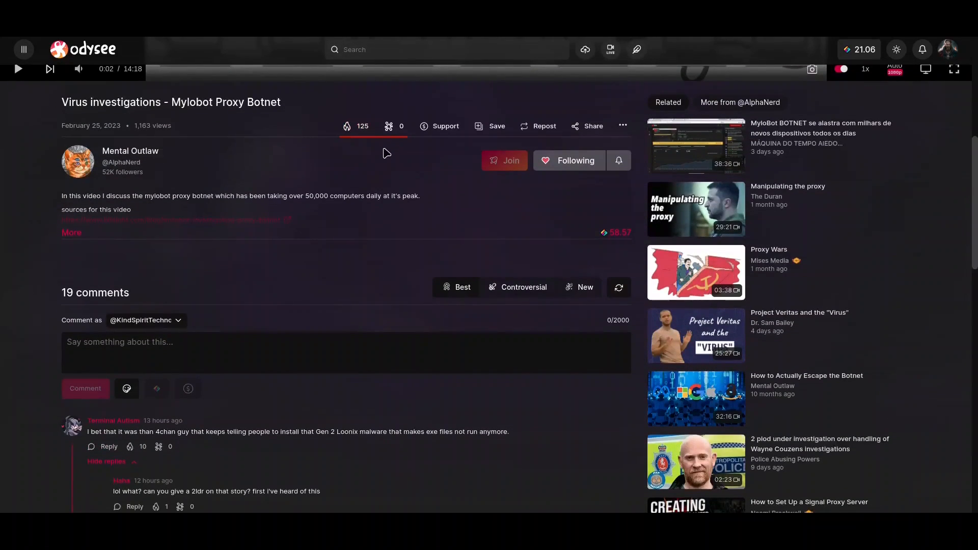
mouse_move(445, 127)
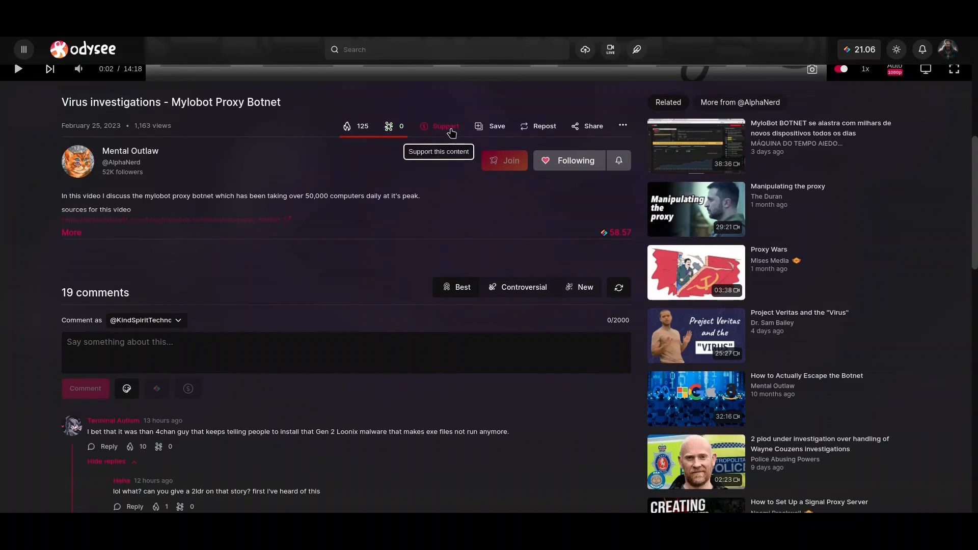
mouse_move(429, 198)
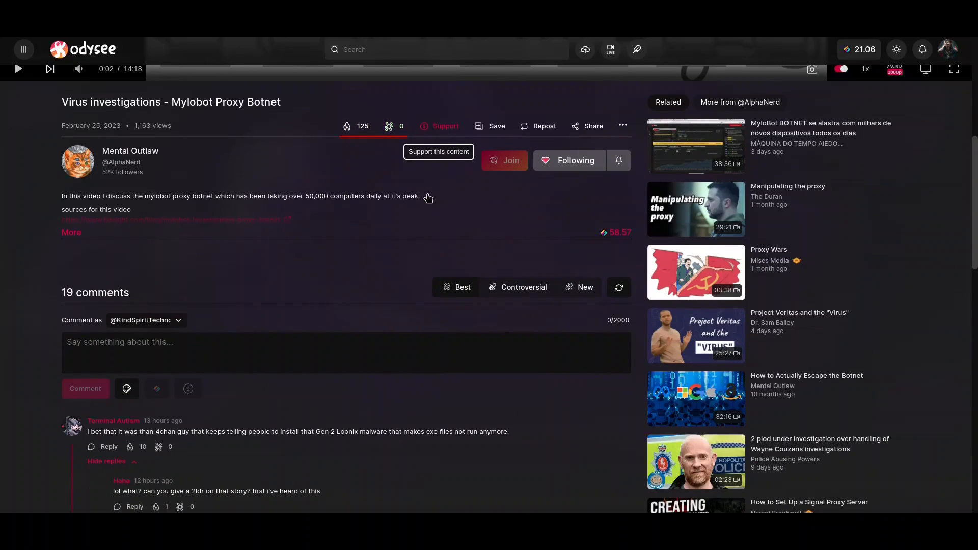
click(439, 126)
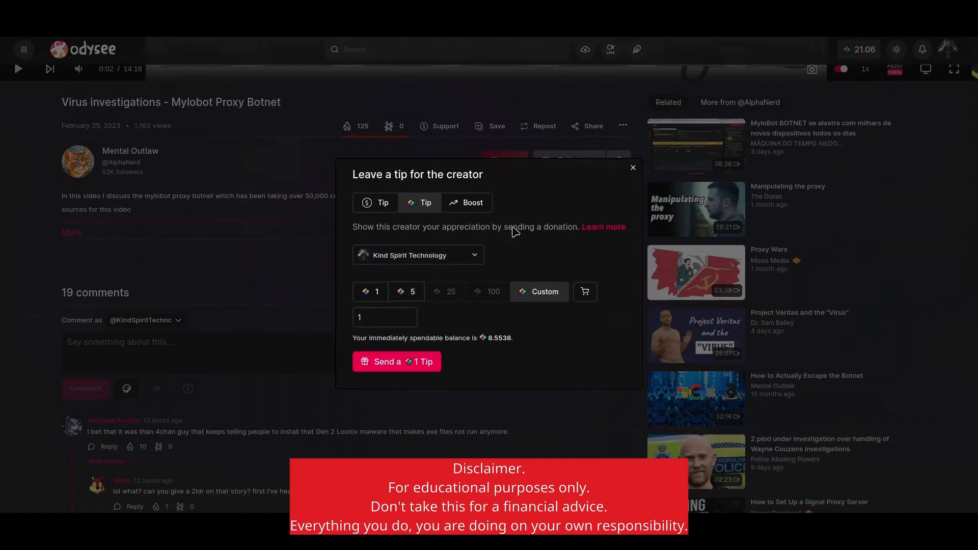
mouse_move(527, 265)
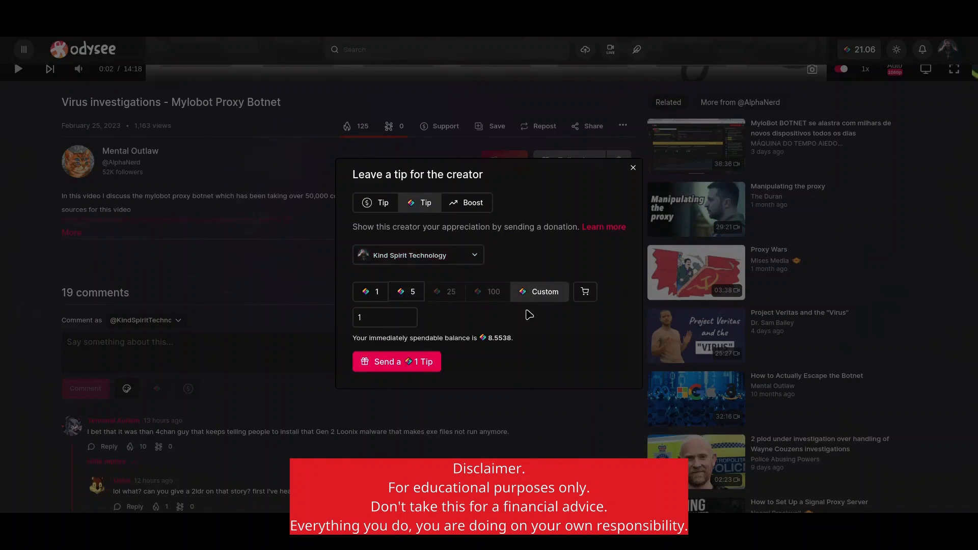
click(374, 202)
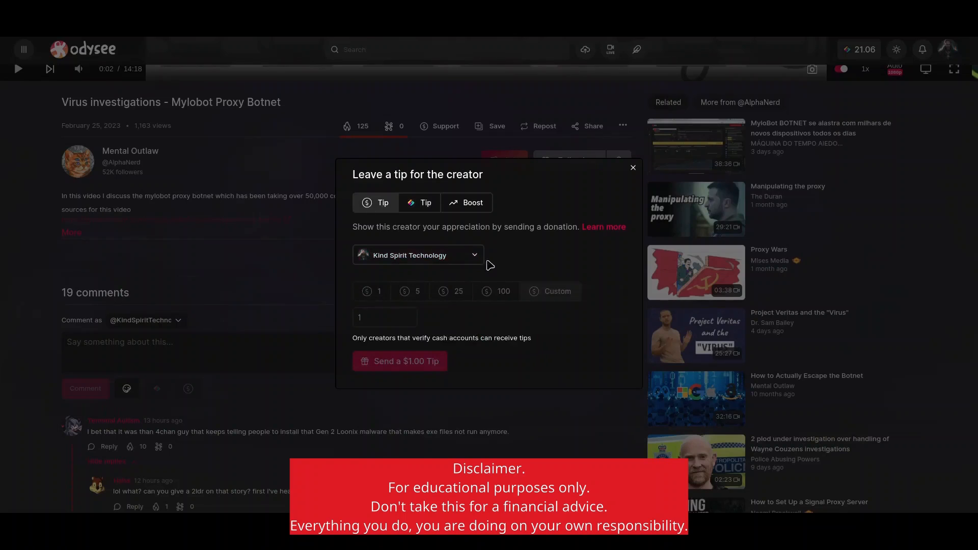
click(418, 202)
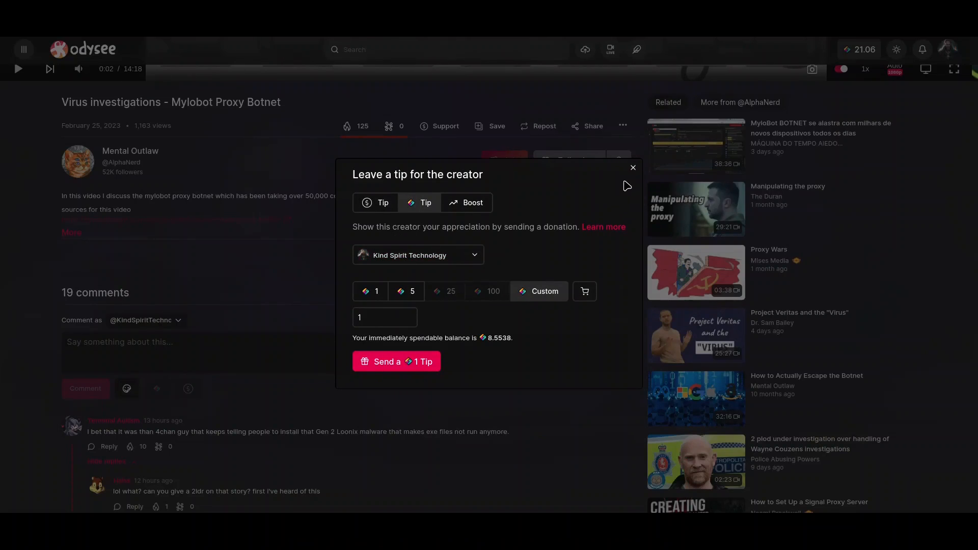
mouse_move(574, 210)
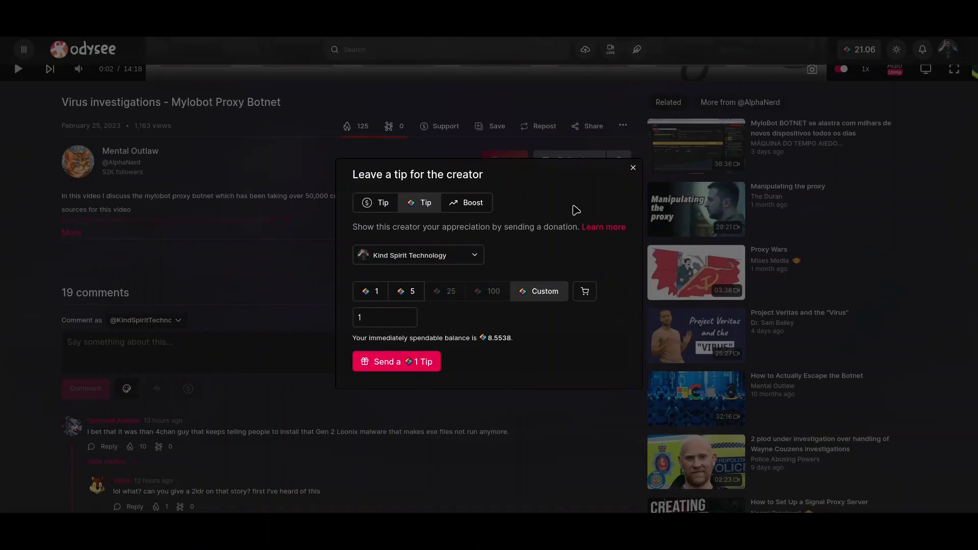
mouse_move(633, 168)
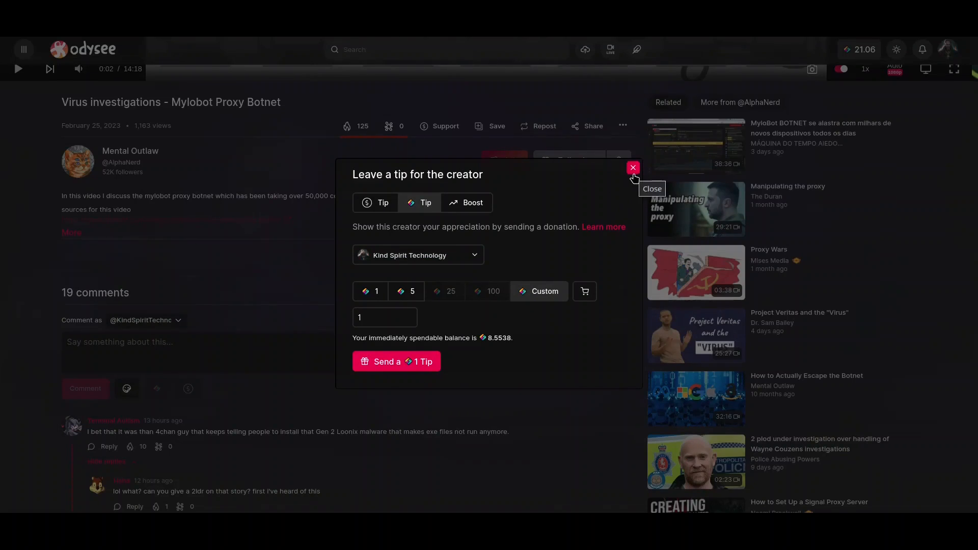
mouse_move(601, 201)
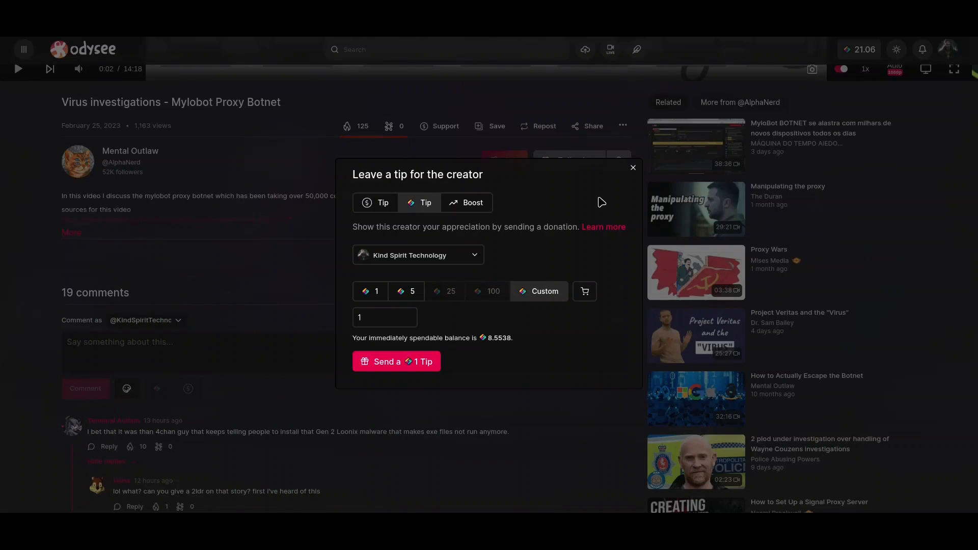
mouse_move(598, 198)
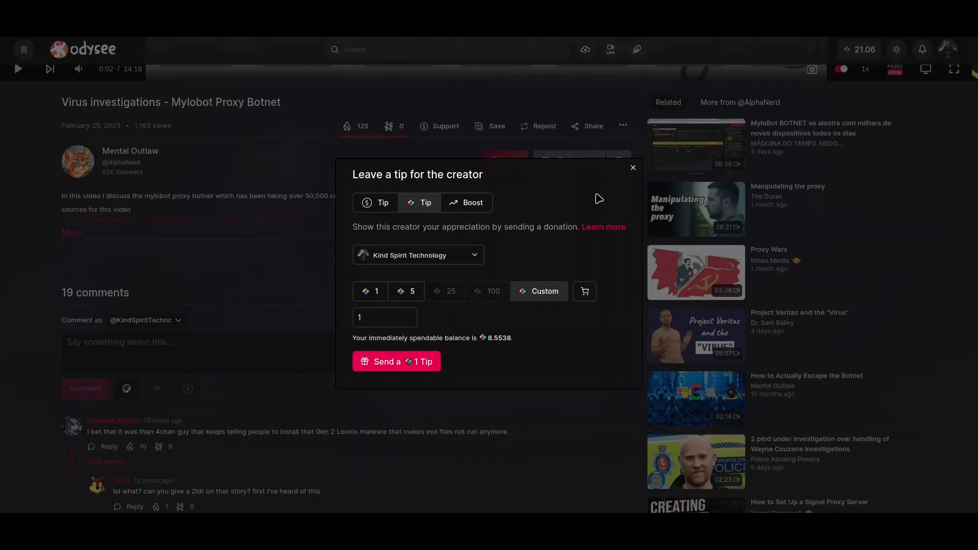
mouse_move(632, 169)
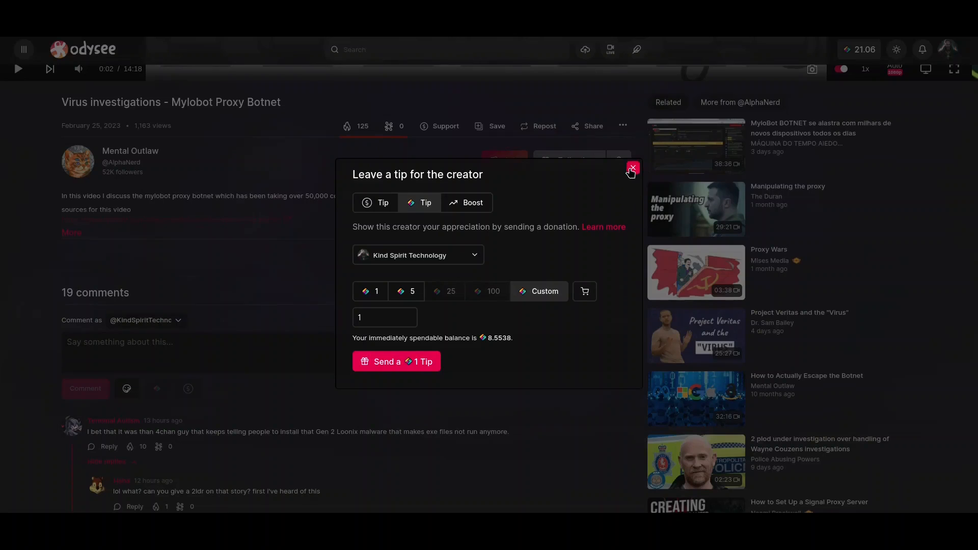
click(632, 168)
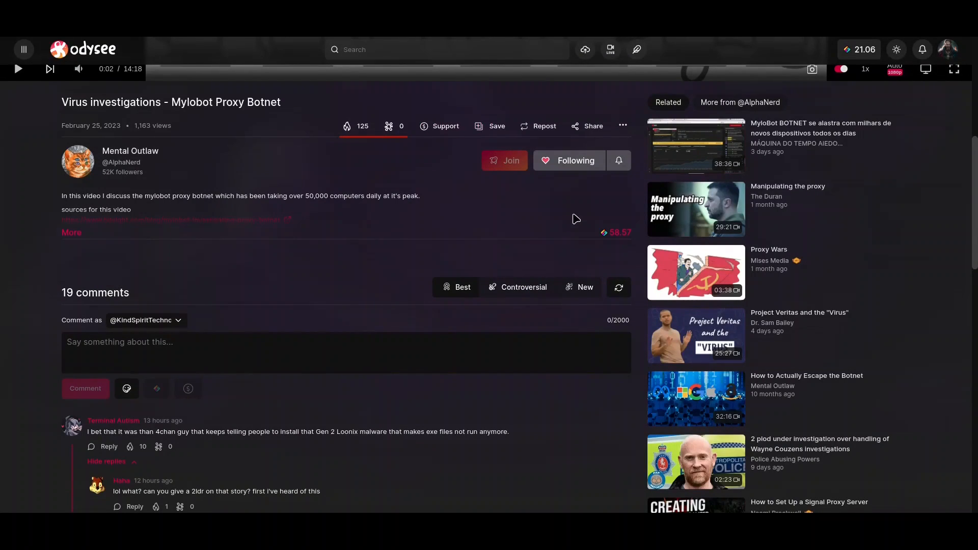
mouse_move(497, 127)
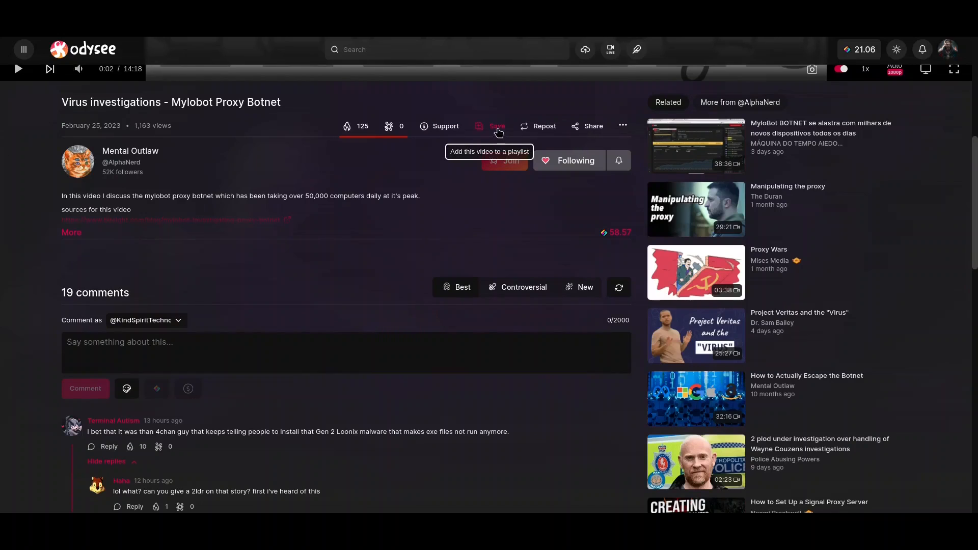
mouse_move(545, 128)
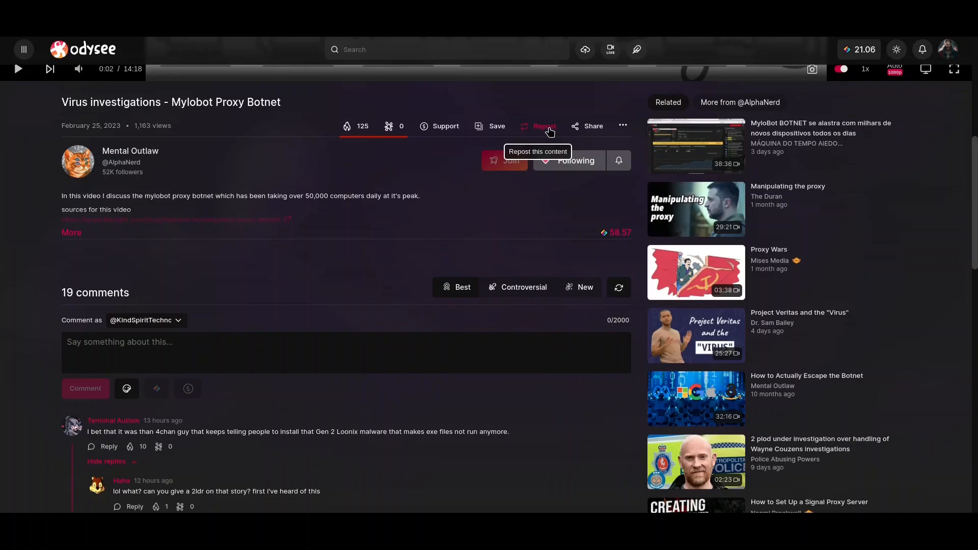
mouse_move(129, 151)
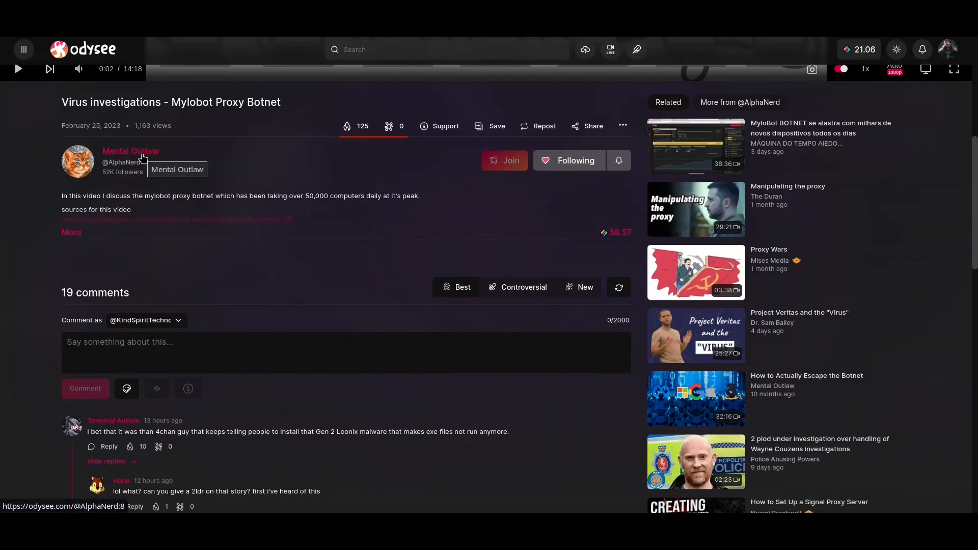
mouse_move(512, 230)
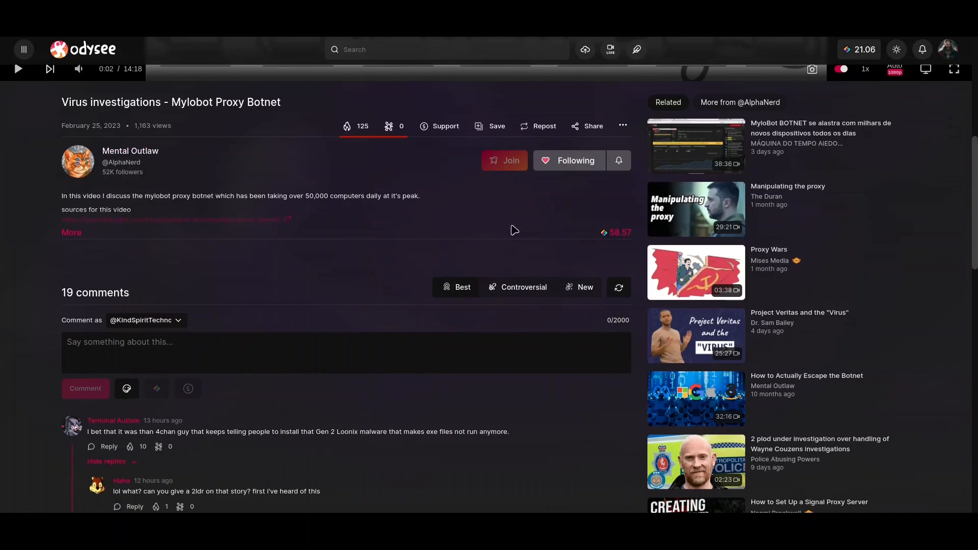
mouse_move(71, 240)
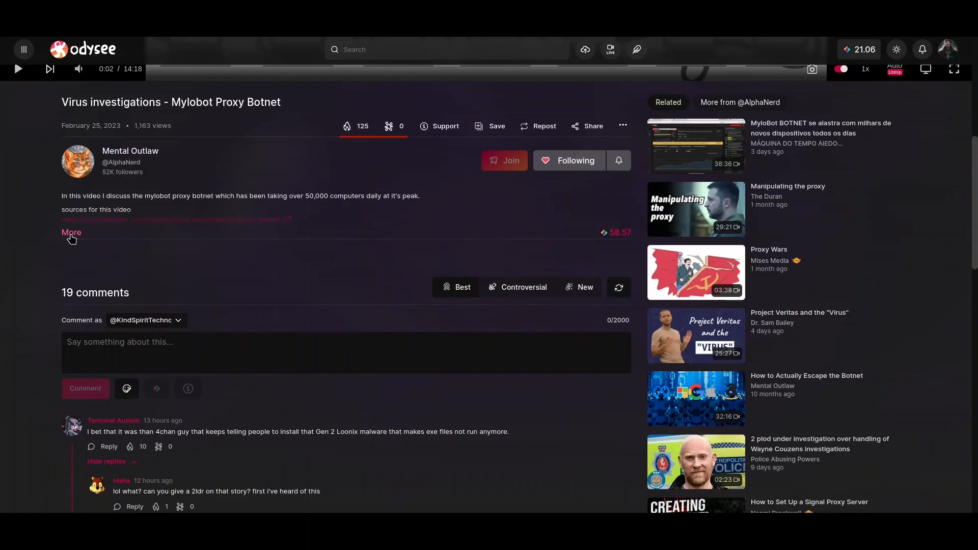
- Expand the botnet video's description to its donation addresses, tags, URL, Claim ID and file size
click(72, 233)
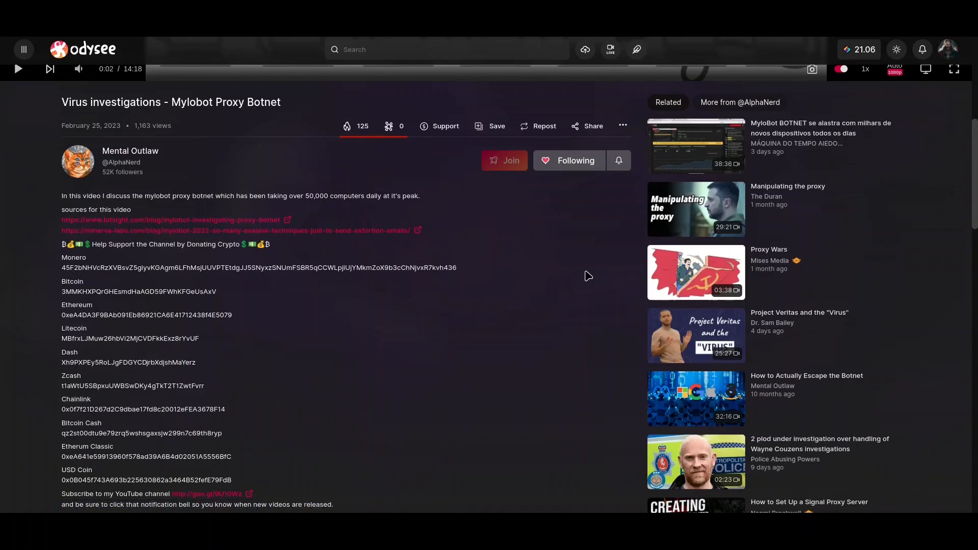
scroll(down, 3)
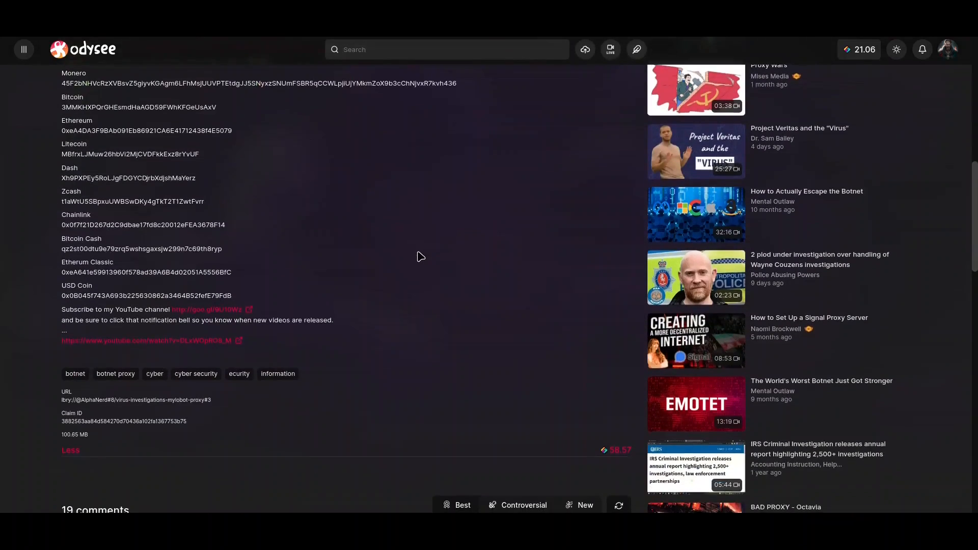
scroll(down, 3)
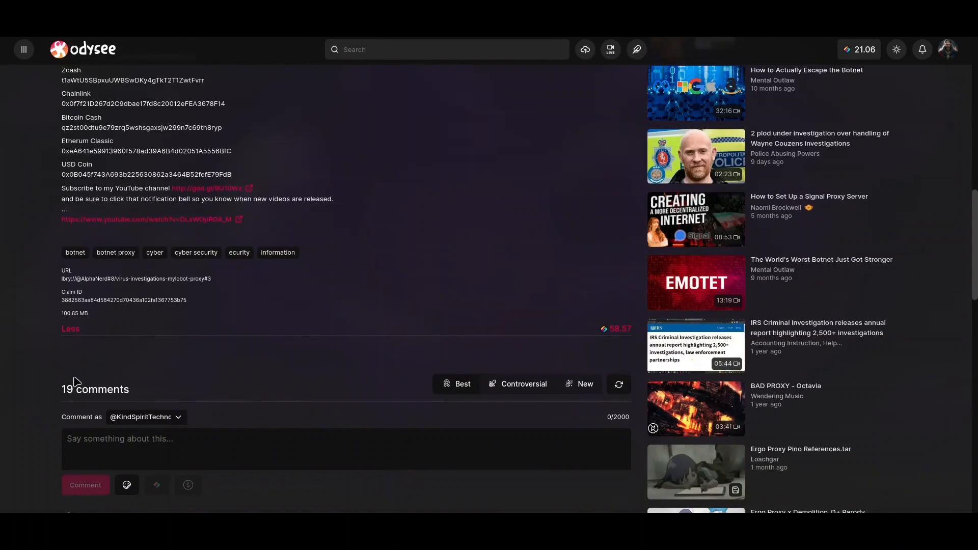
mouse_move(72, 285)
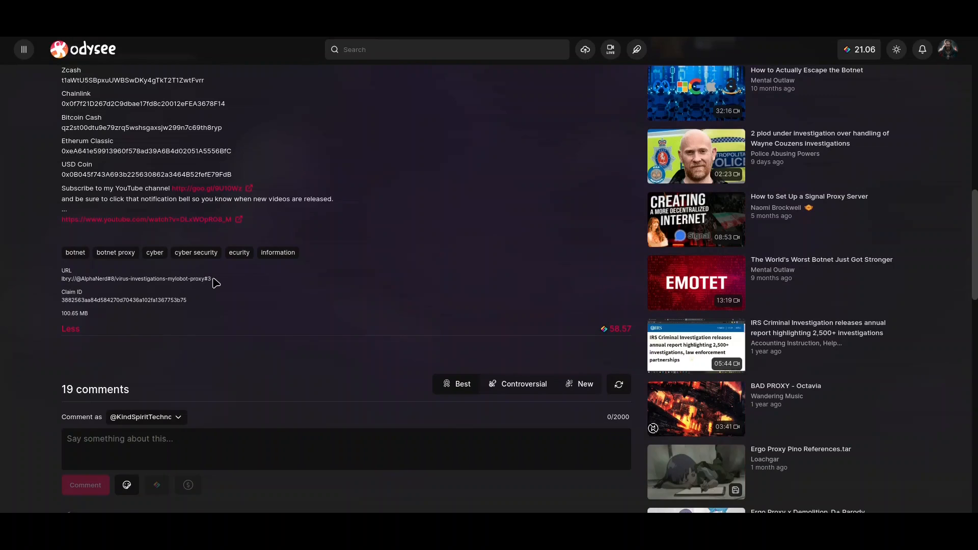
mouse_move(159, 282)
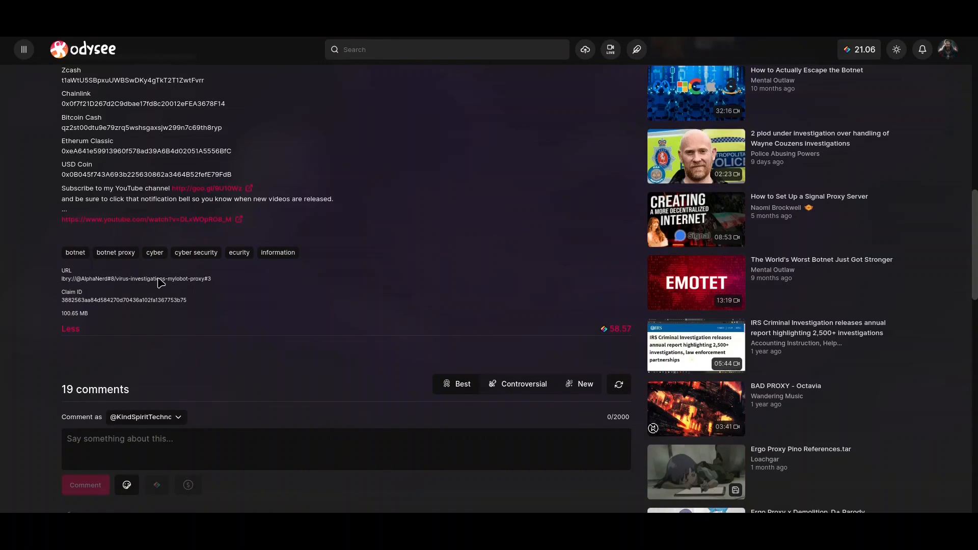
mouse_move(71, 285)
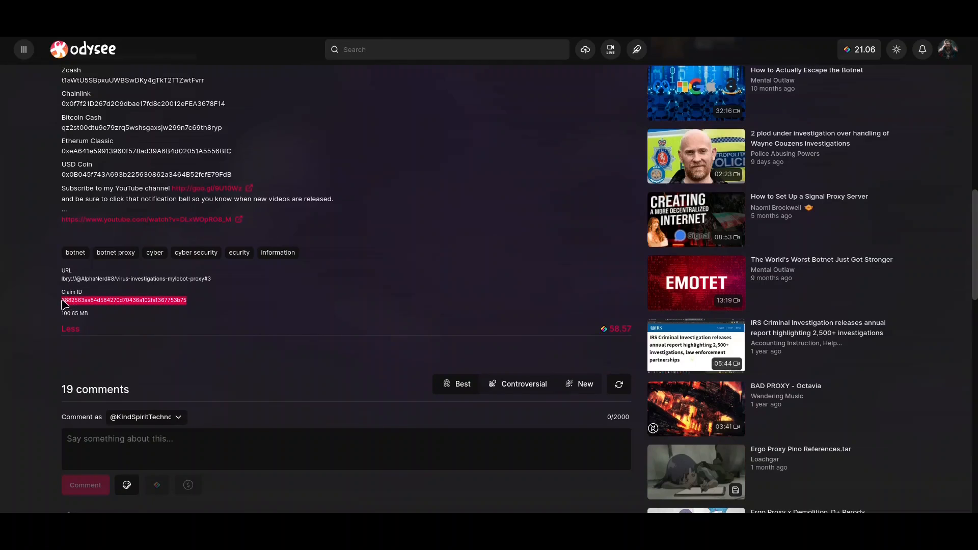
mouse_move(45, 305)
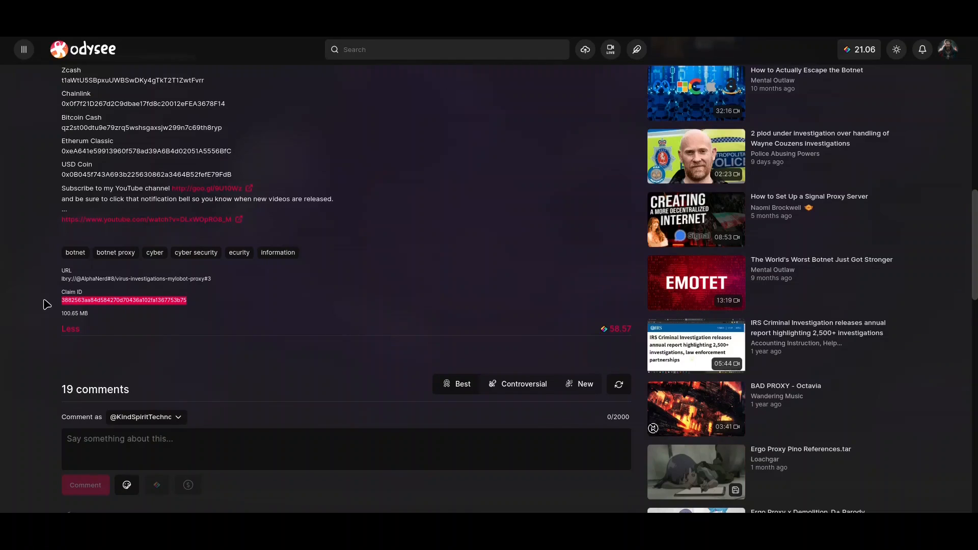
mouse_move(238, 425)
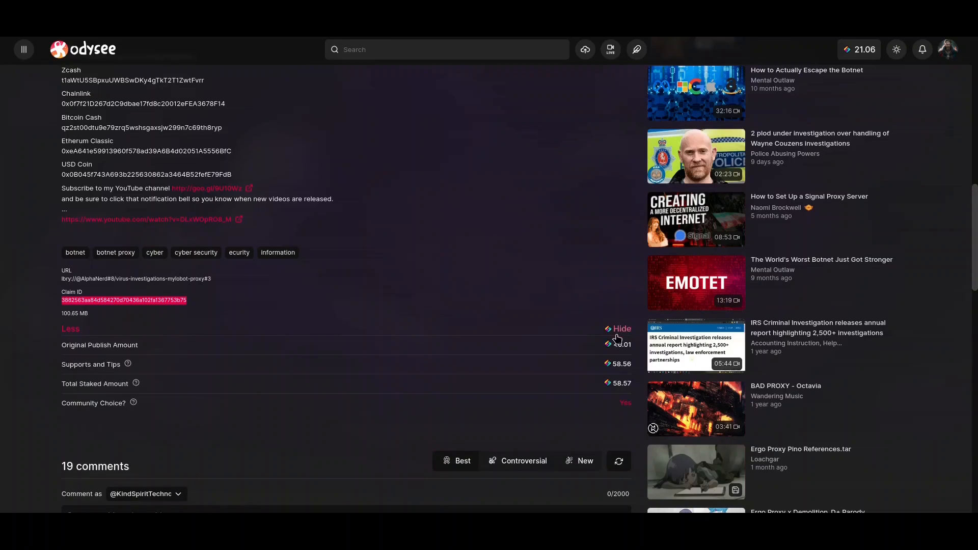
mouse_move(404, 429)
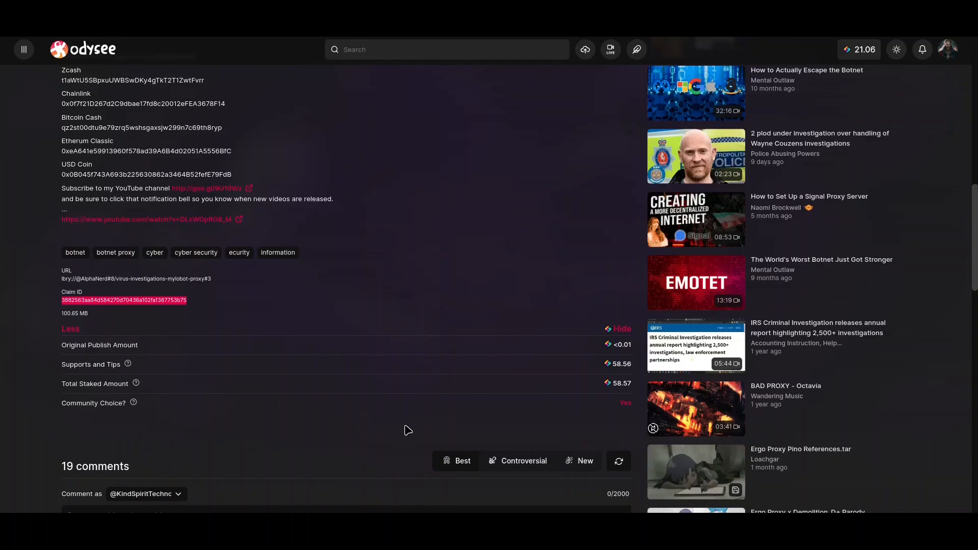
mouse_move(618, 377)
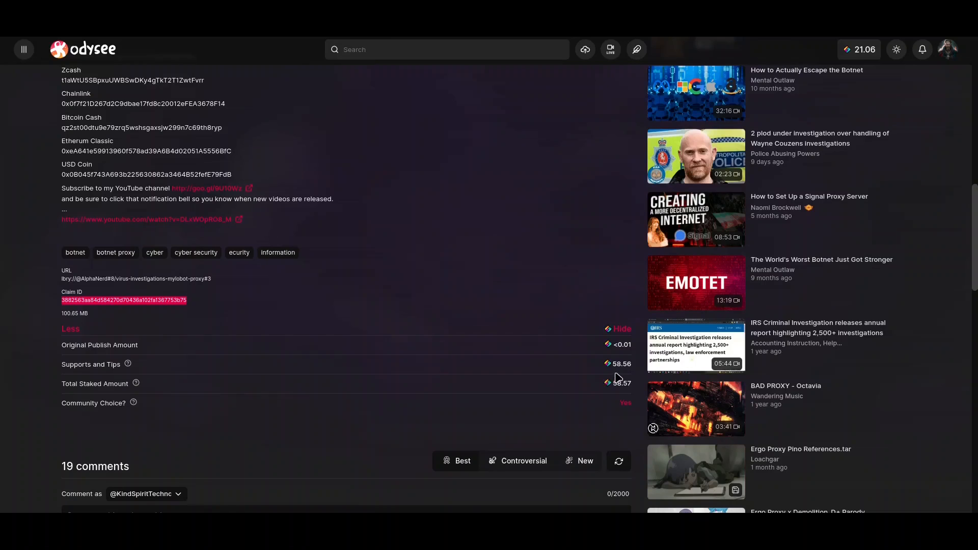
mouse_move(624, 375)
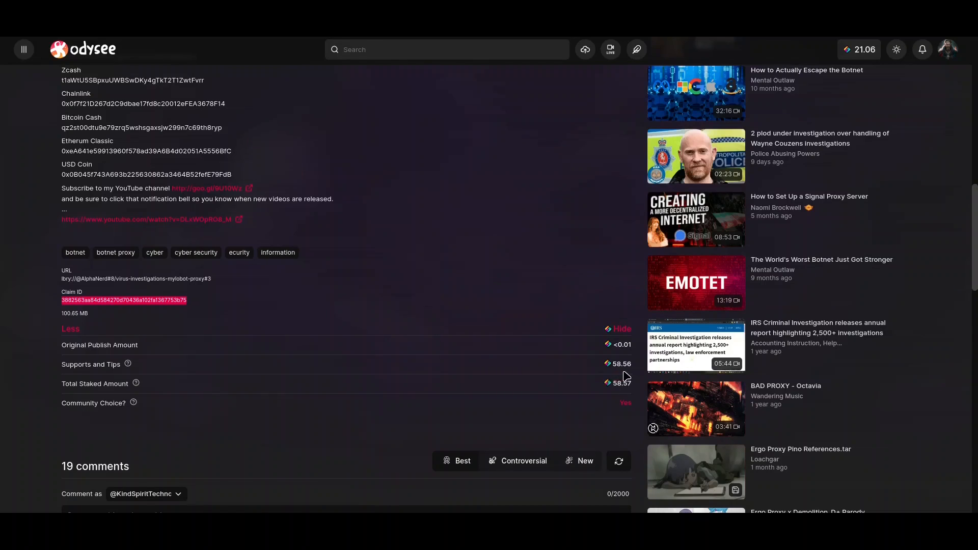
mouse_move(571, 390)
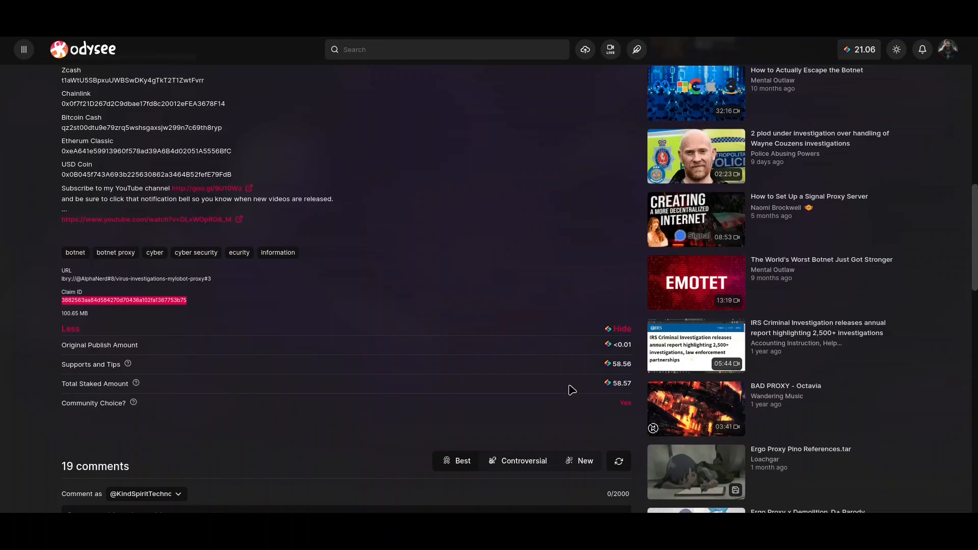
mouse_move(575, 376)
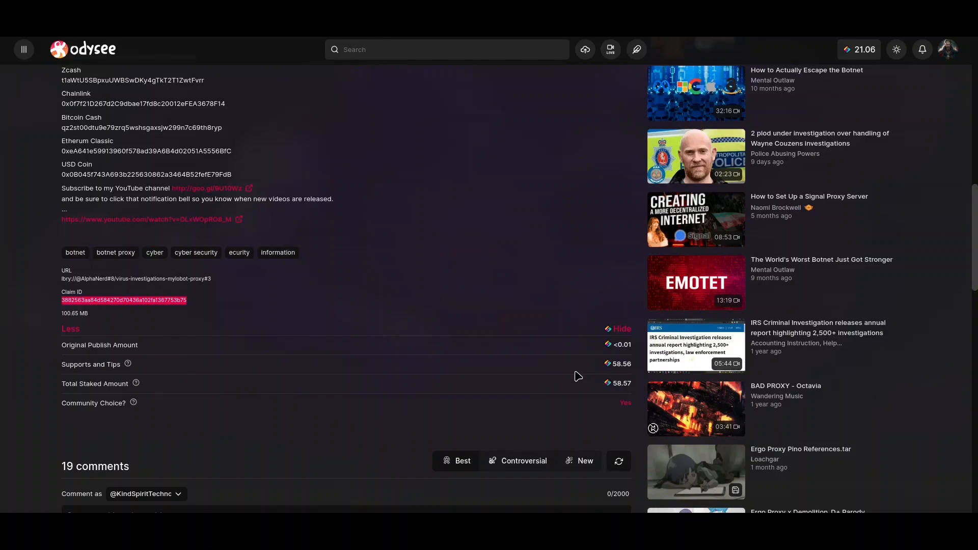
mouse_move(581, 372)
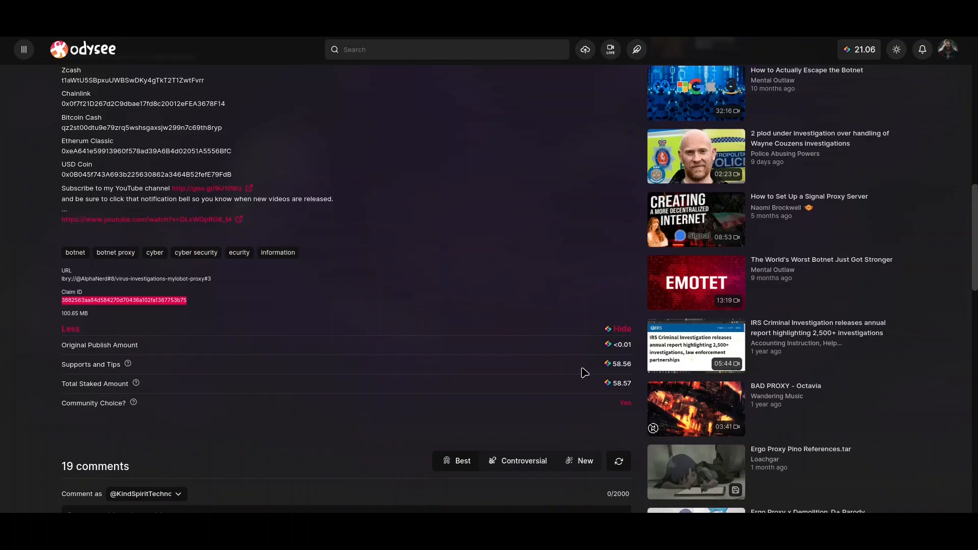
mouse_move(615, 377)
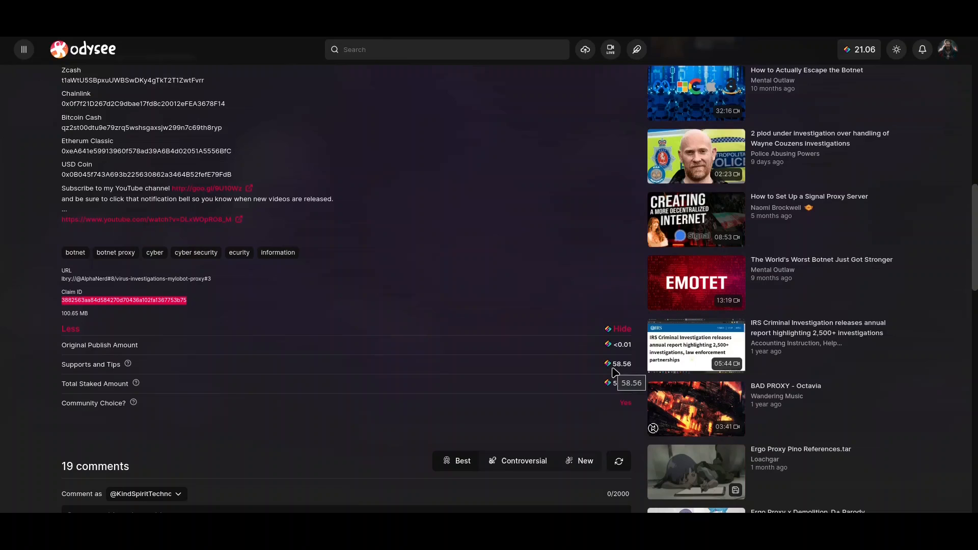
mouse_move(506, 326)
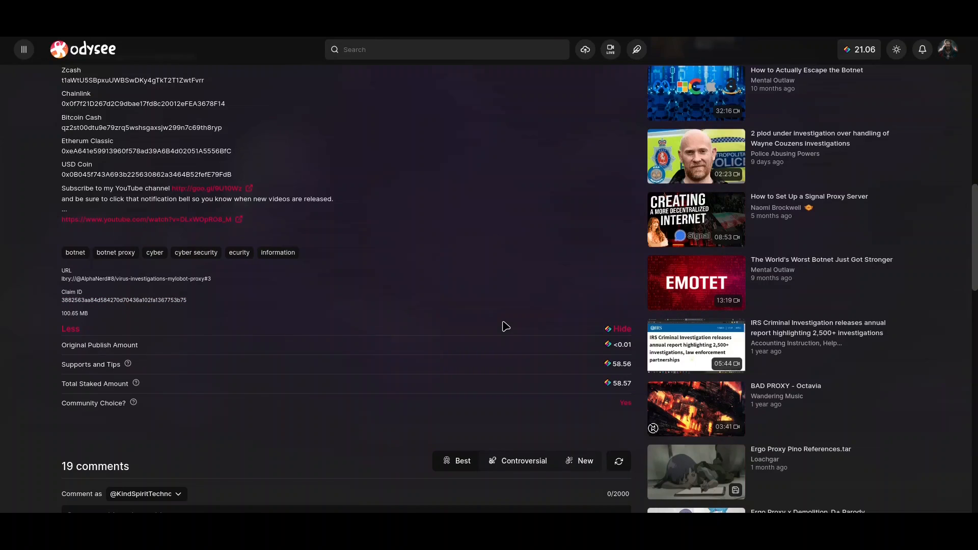
mouse_move(506, 326)
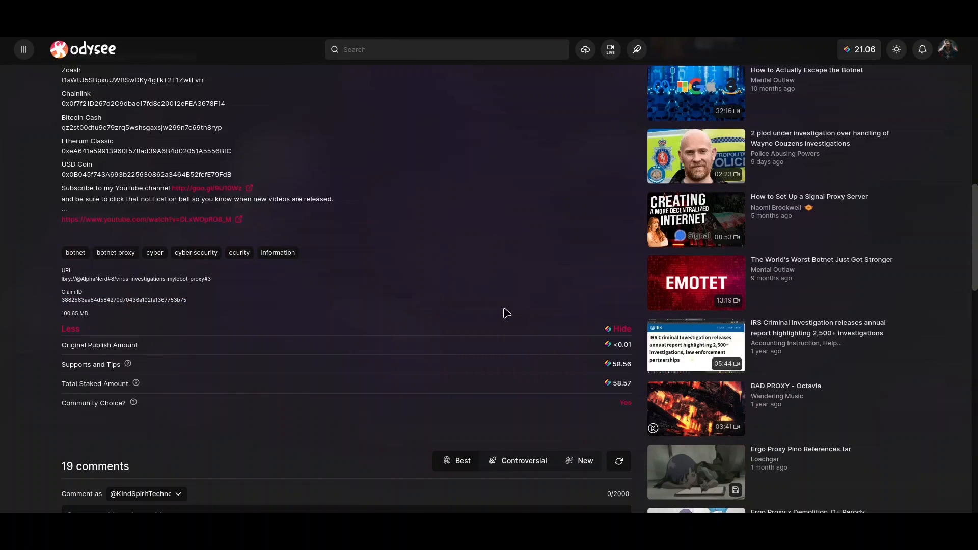
mouse_move(508, 316)
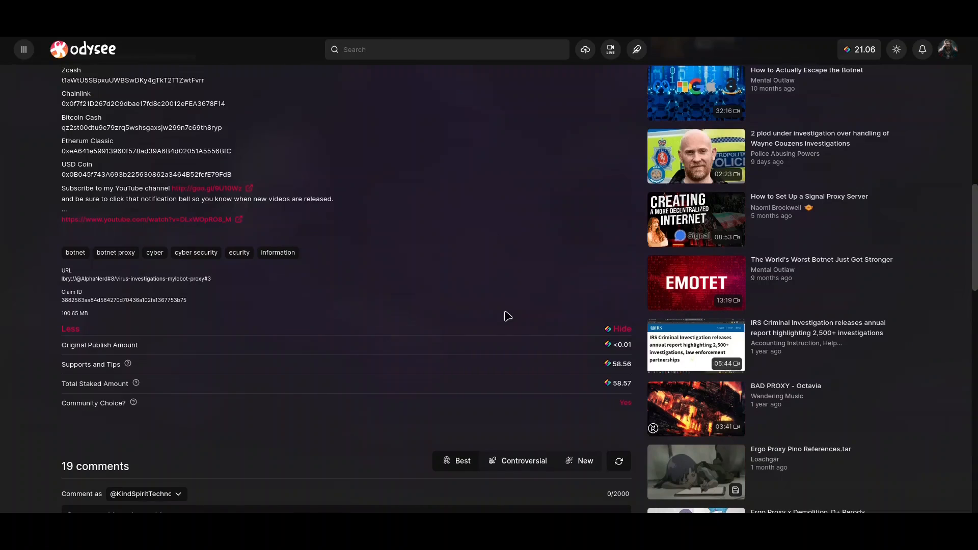
- Bring up the account dropdown after viewing the 58.56 supports and 58.57 total staked figures
click(948, 49)
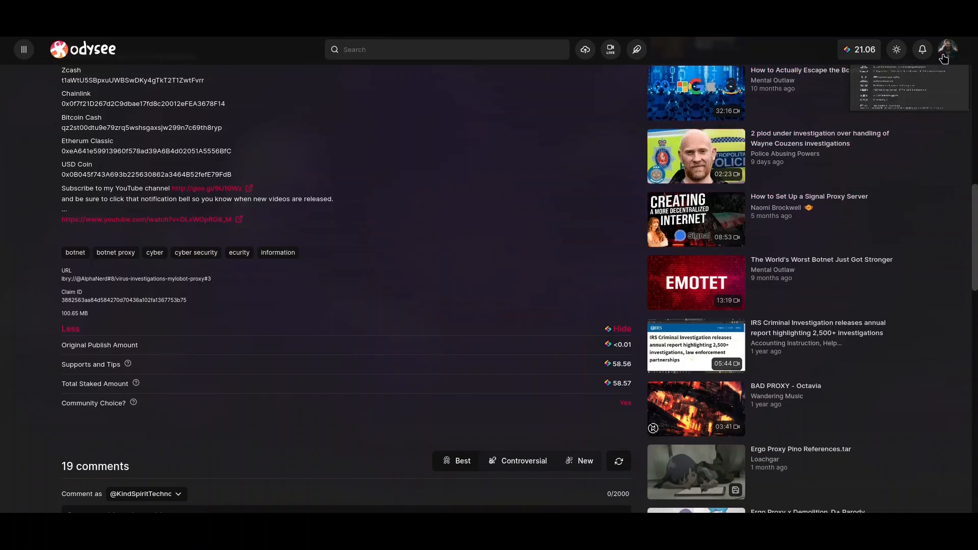
- Go to Rewards and browse claimable rewards and weekly watch reward history back to December 2022
click(948, 49)
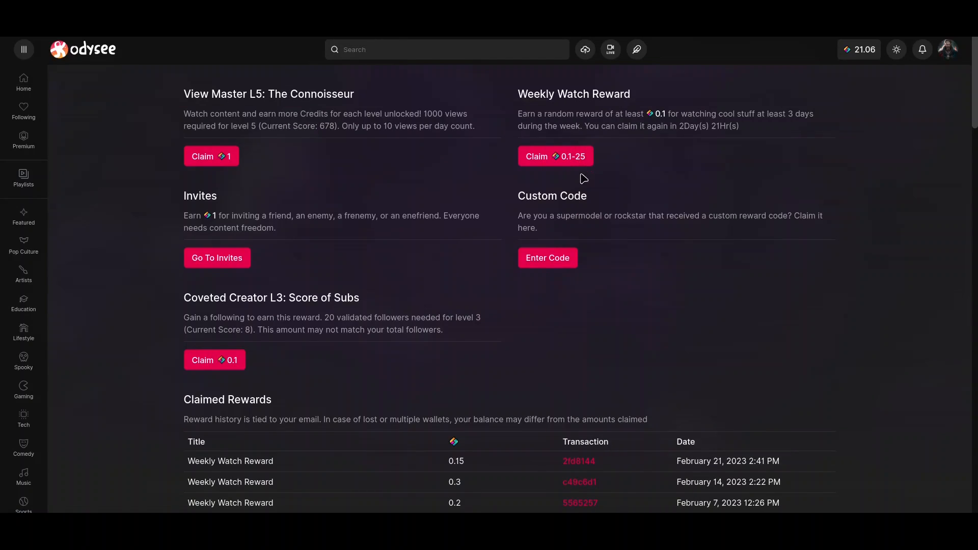
mouse_move(565, 163)
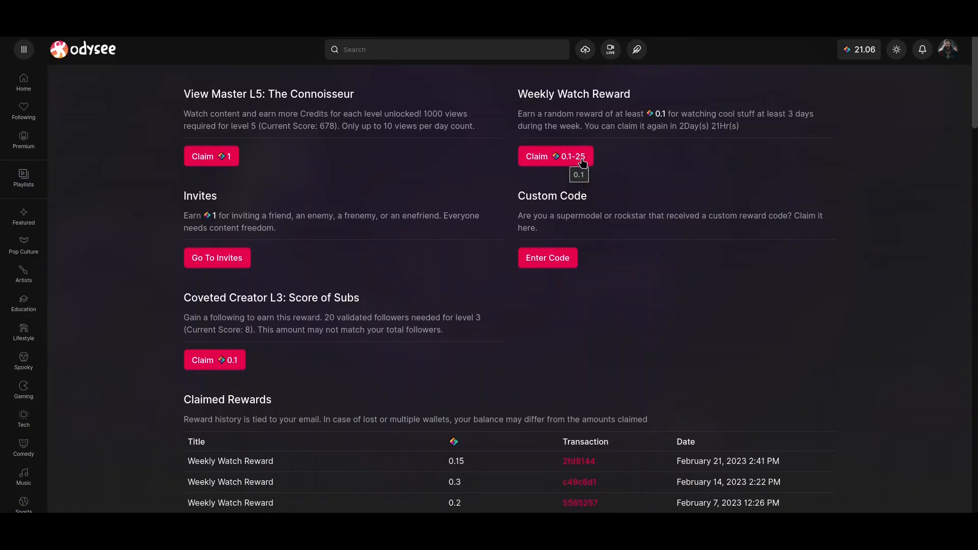
mouse_move(718, 325)
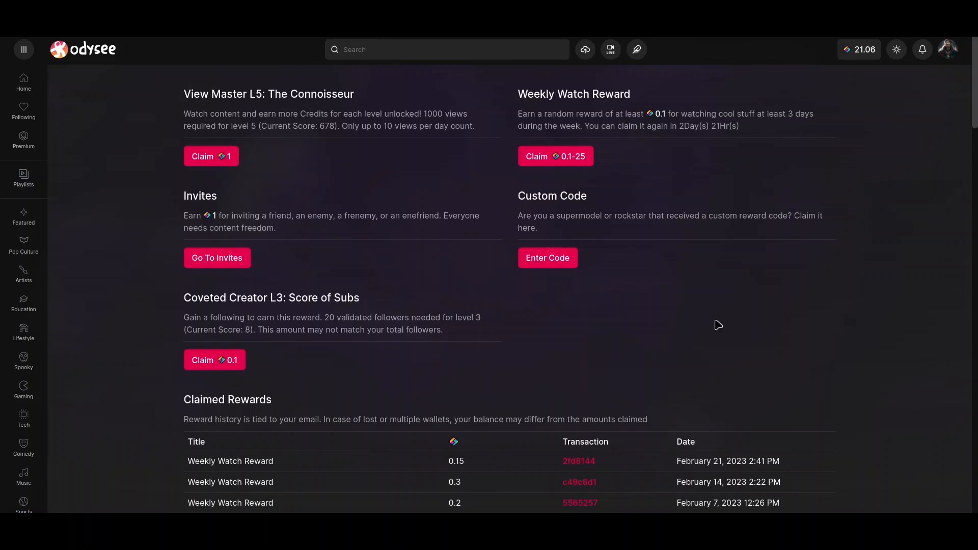
mouse_move(346, 401)
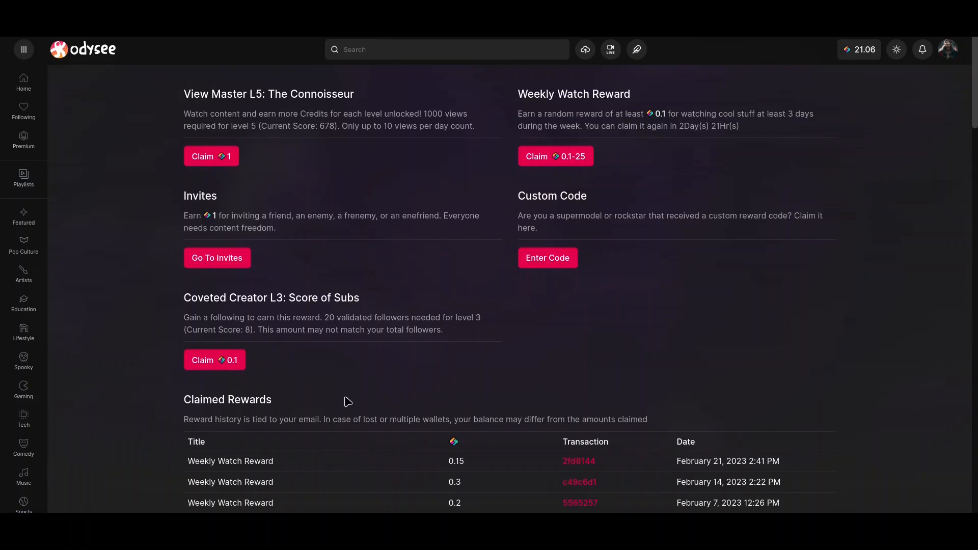
mouse_move(214, 359)
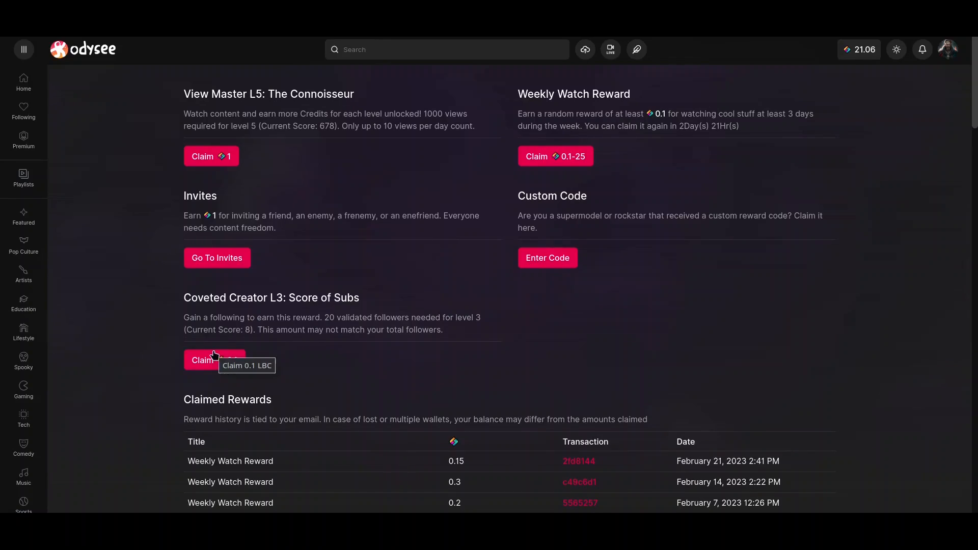
mouse_move(176, 349)
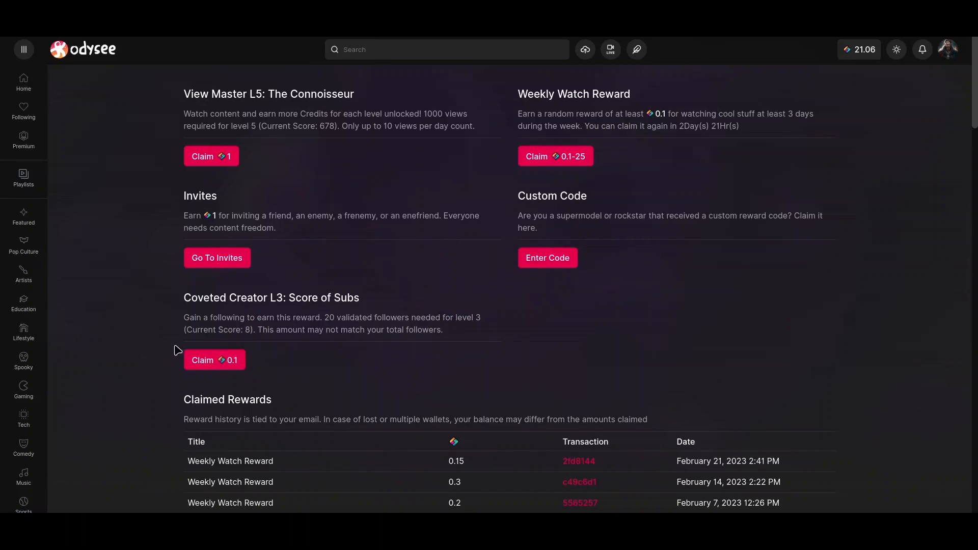
mouse_move(212, 162)
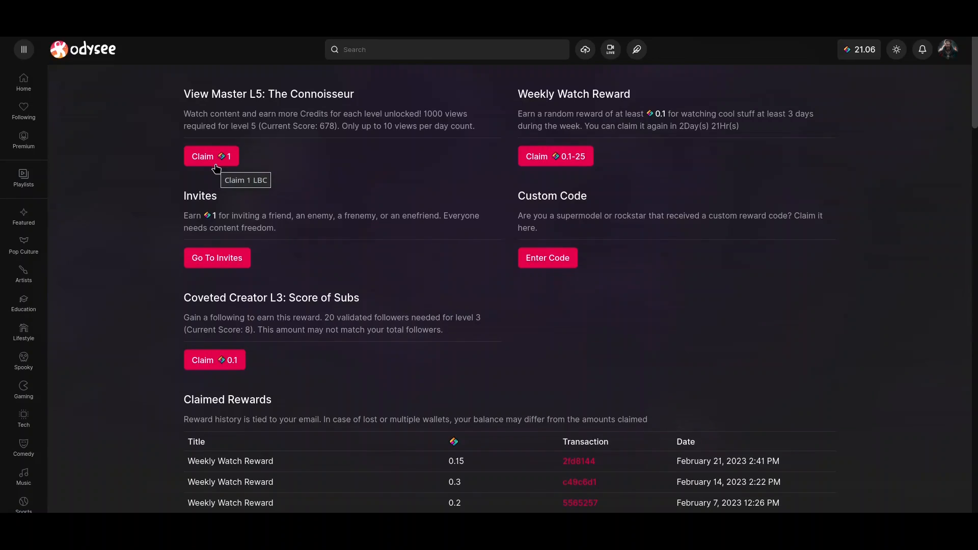
mouse_move(382, 138)
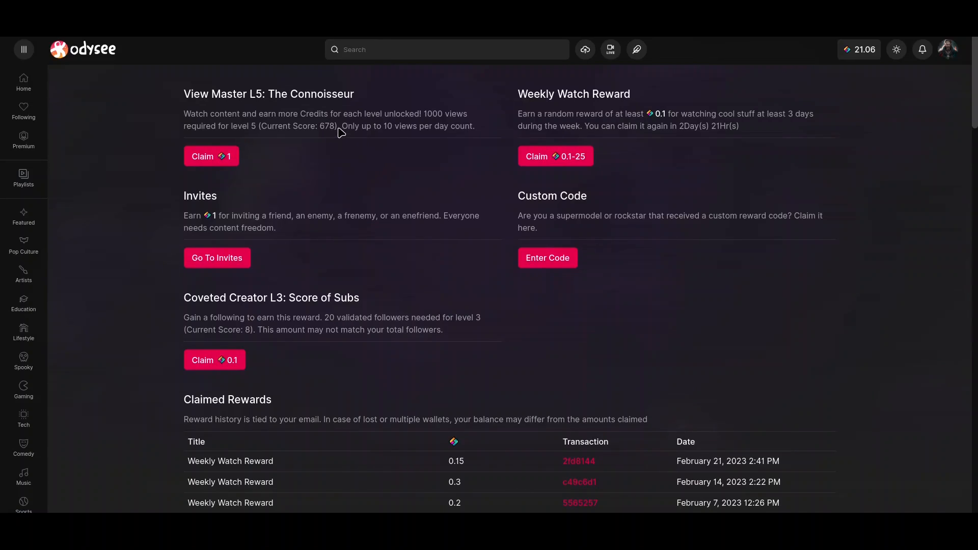
mouse_move(348, 136)
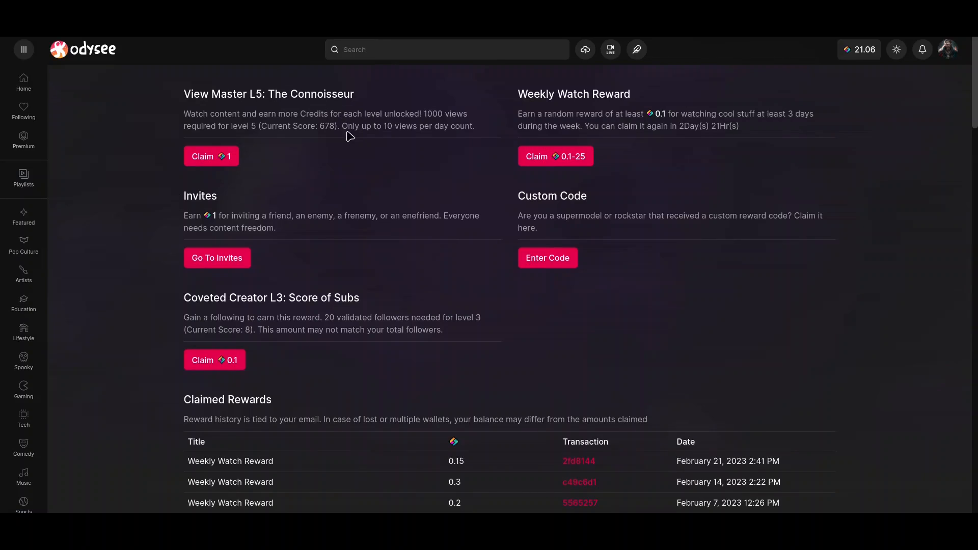
mouse_move(258, 140)
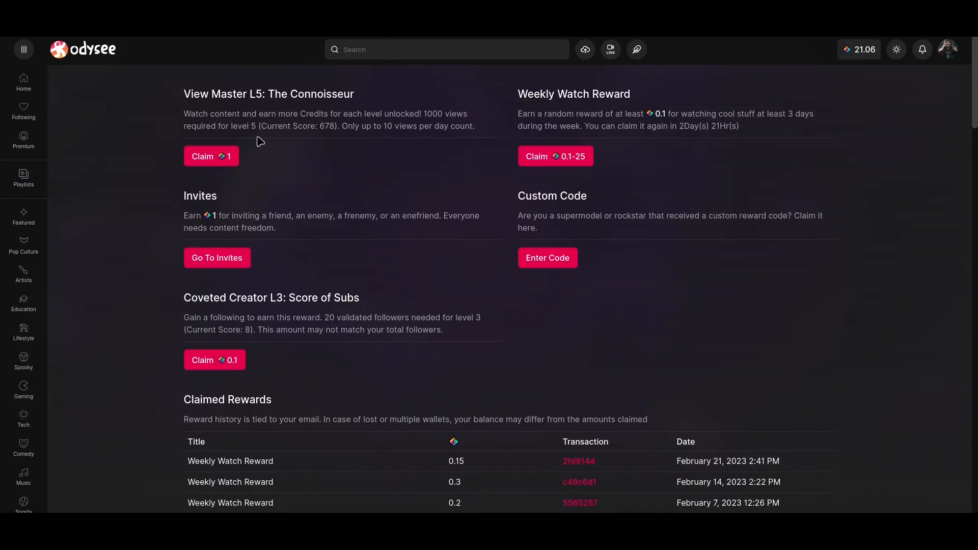
mouse_move(226, 170)
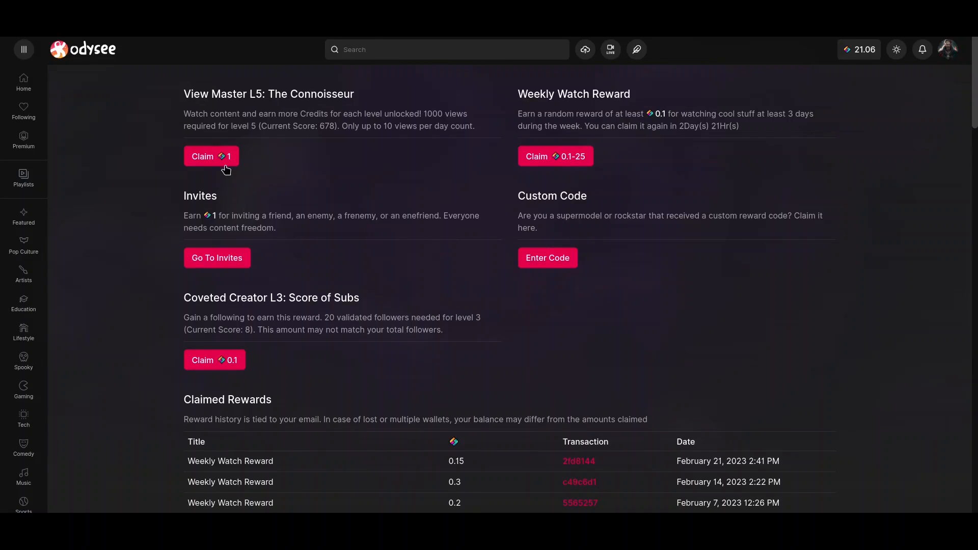
mouse_move(211, 156)
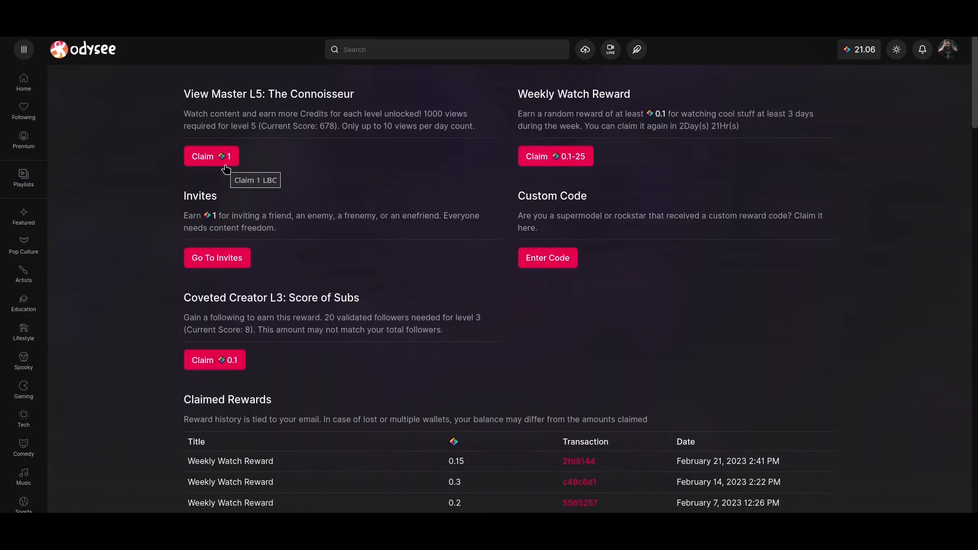
scroll(down, 3)
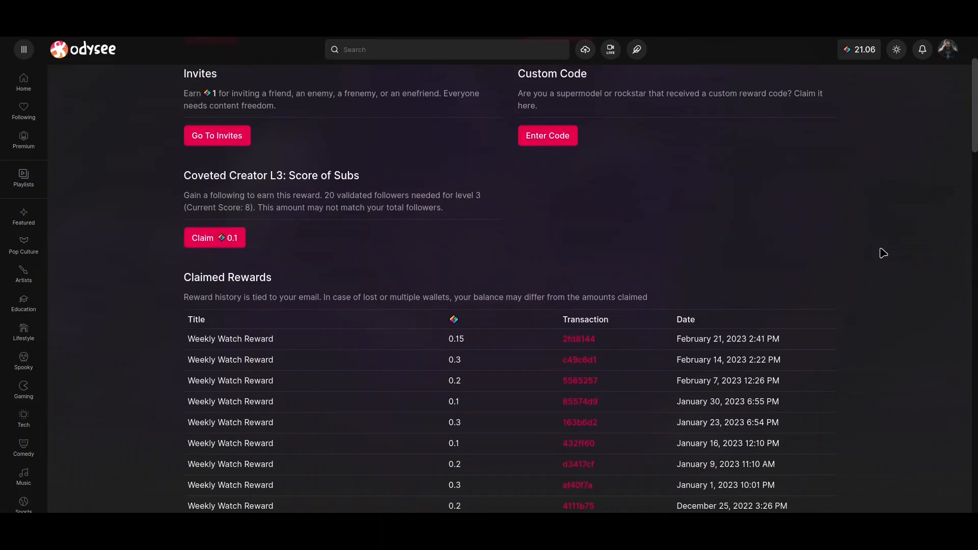
scroll(down, 3)
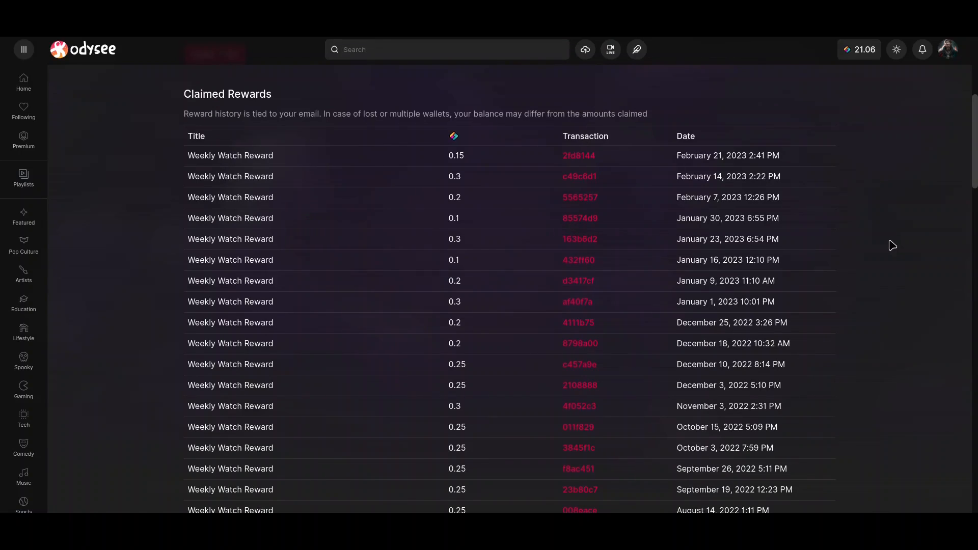
mouse_move(860, 71)
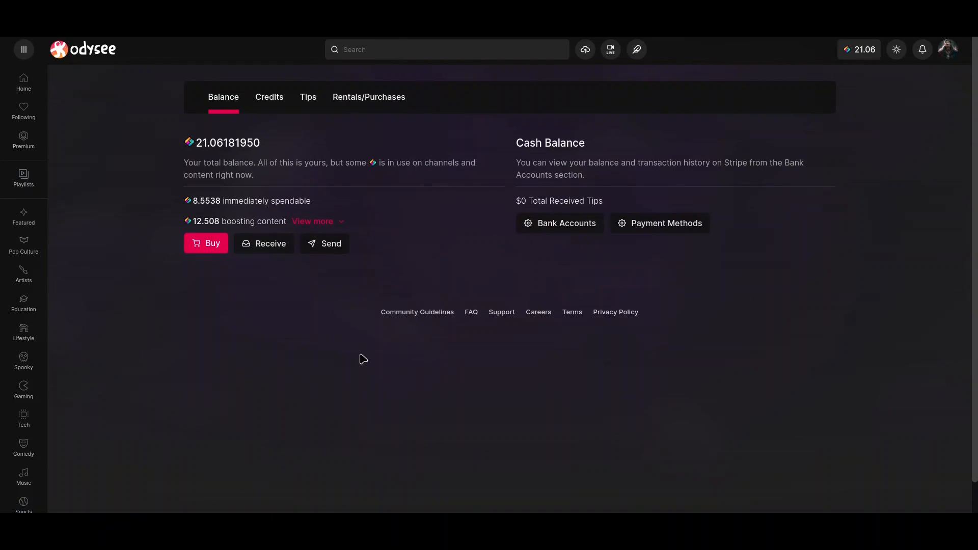
mouse_move(124, 223)
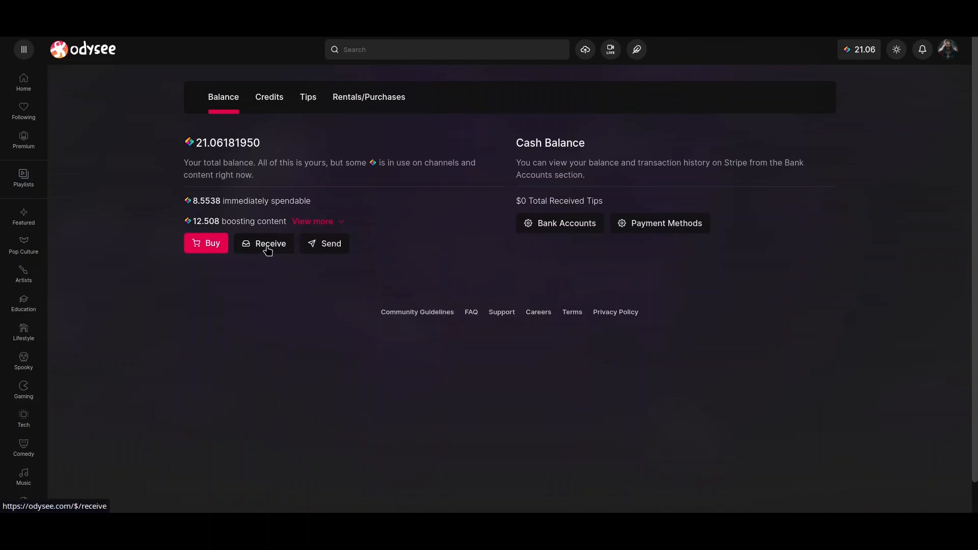
mouse_move(302, 293)
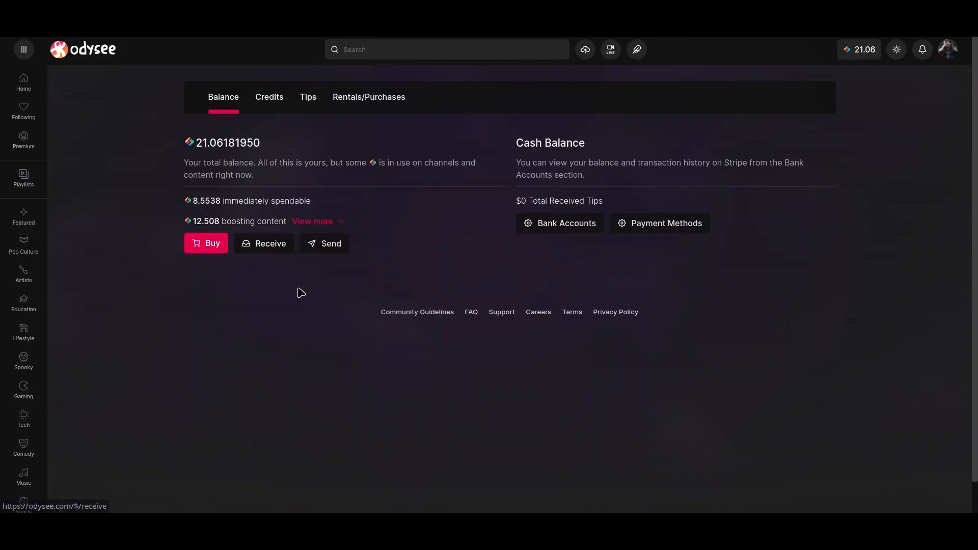
mouse_move(283, 154)
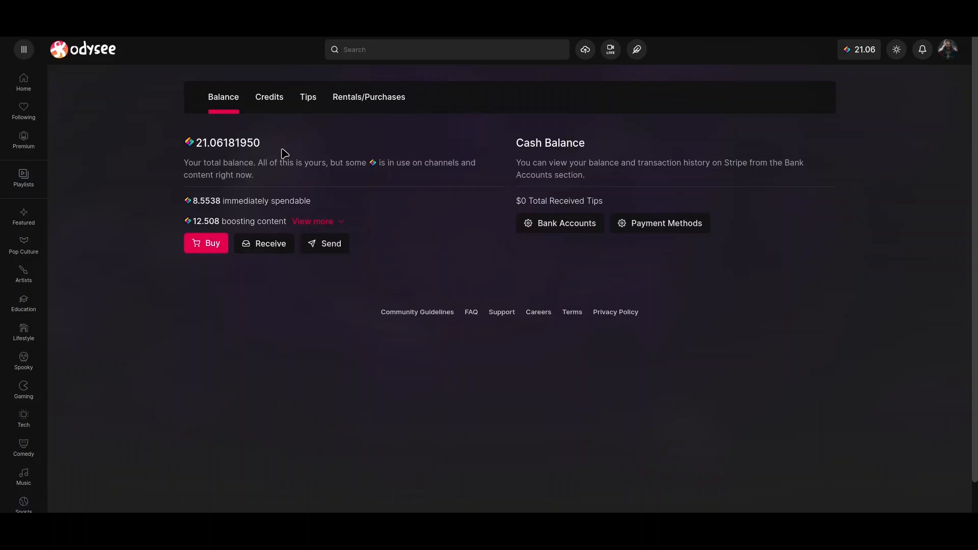
mouse_move(297, 152)
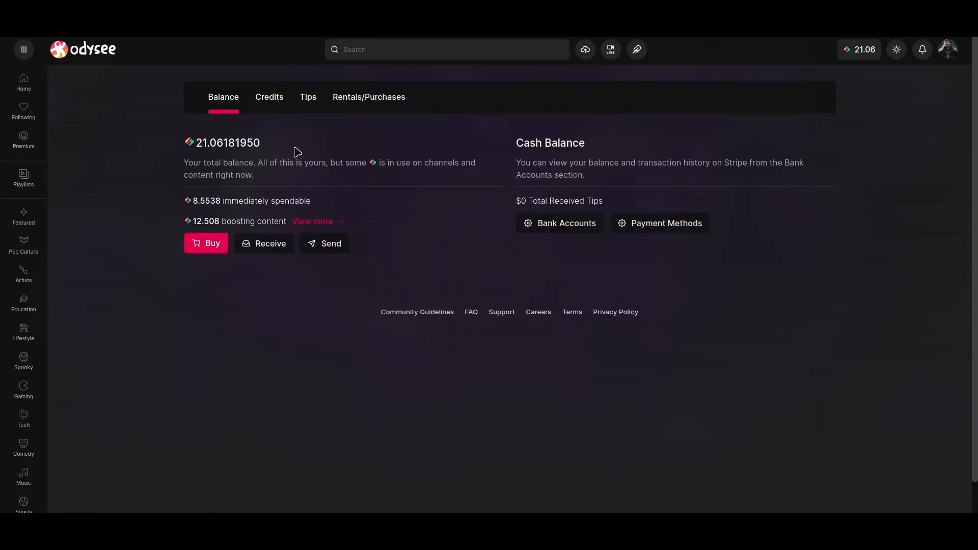
mouse_move(331, 243)
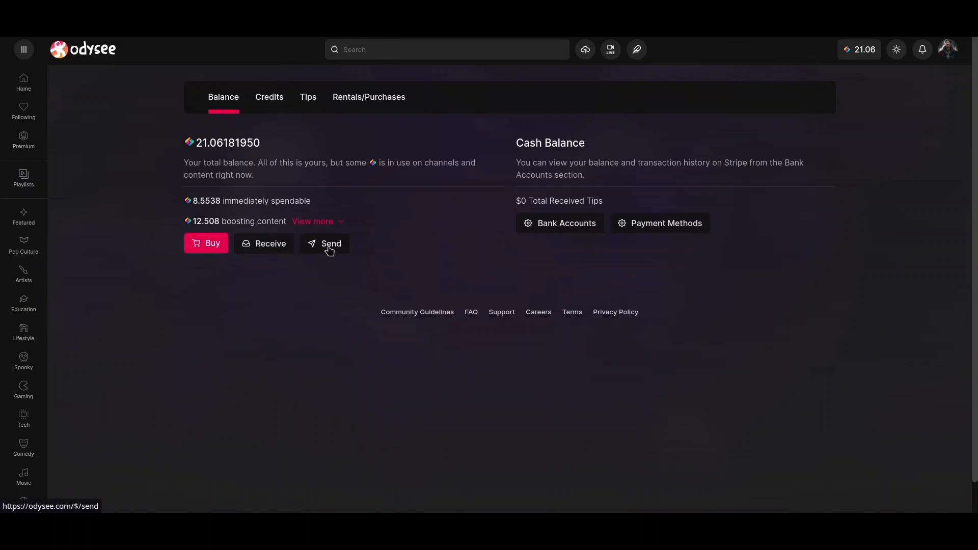